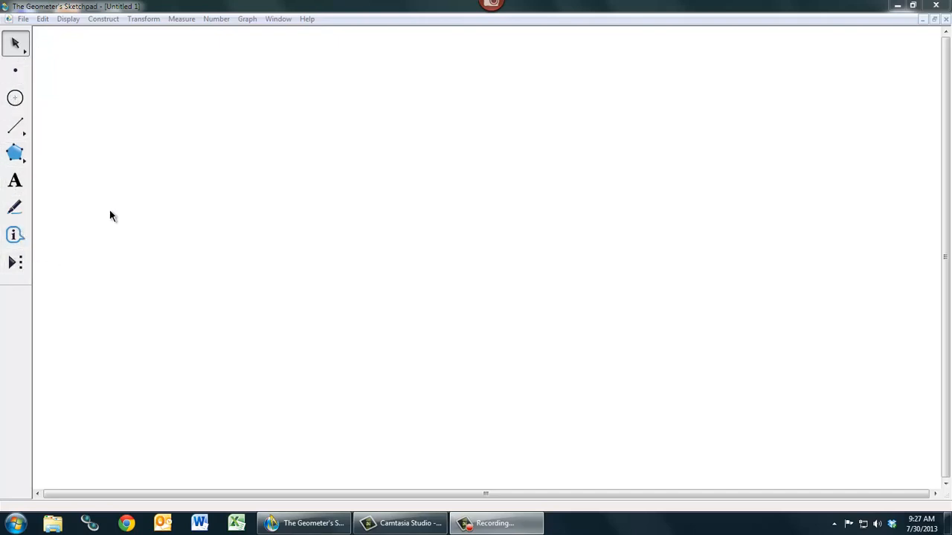
mouse_move(17, 43)
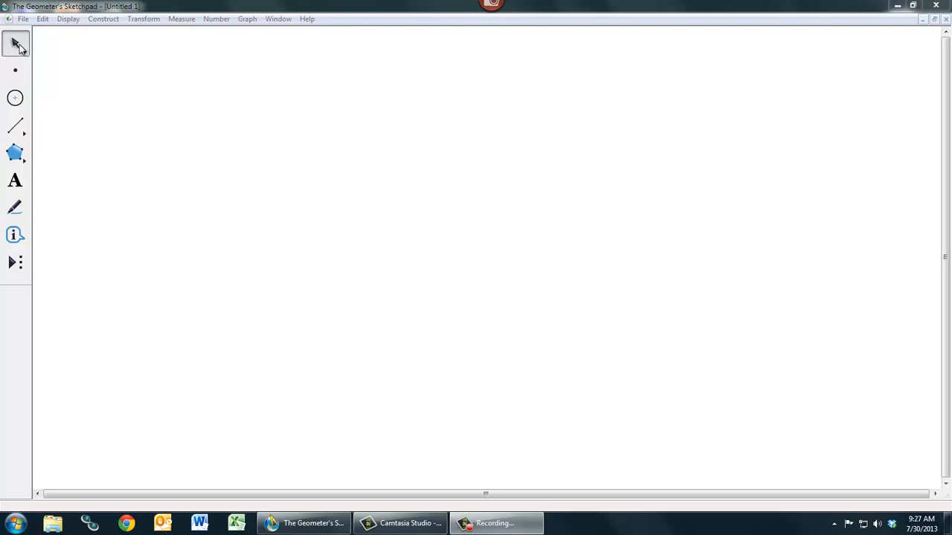
mouse_move(176, 157)
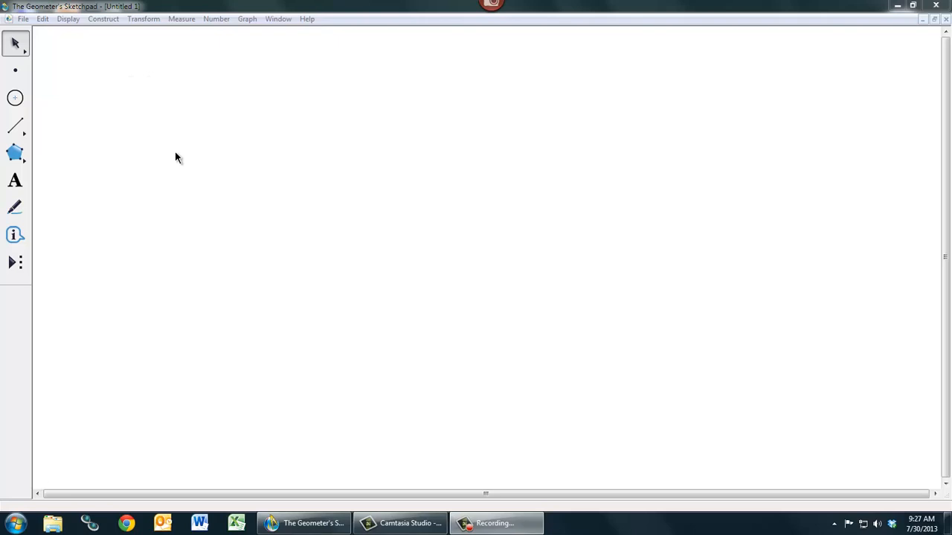
mouse_move(209, 134)
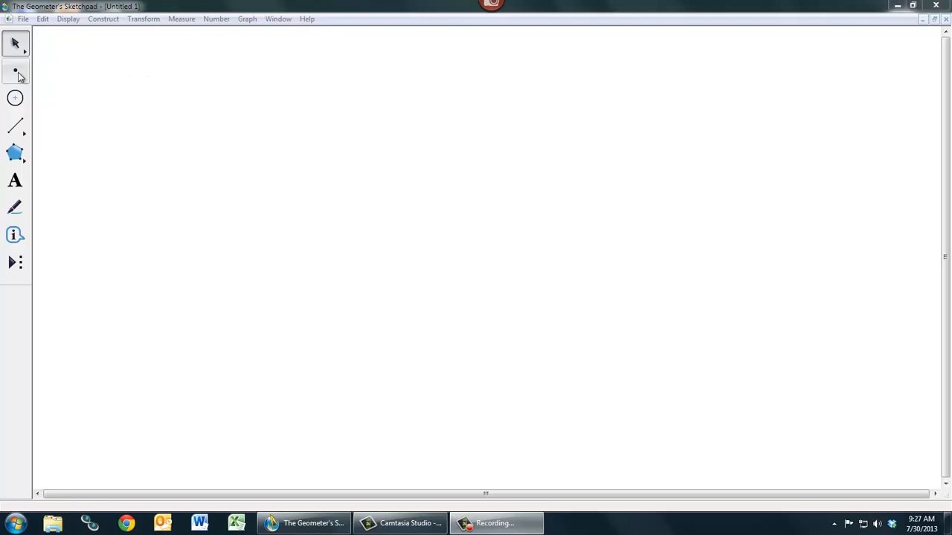
Place four free points with the Point tool across the upper left, then return to selecting.
click(15, 72)
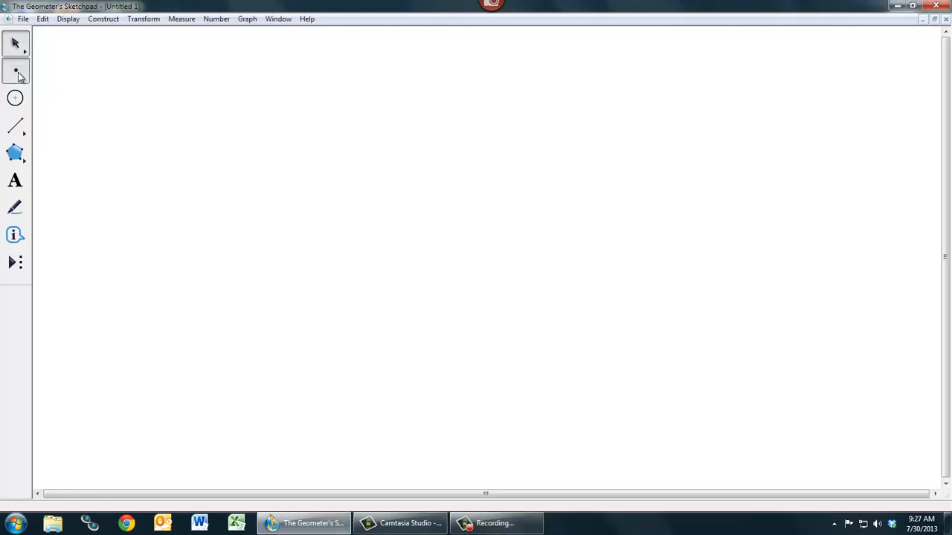
click(217, 77)
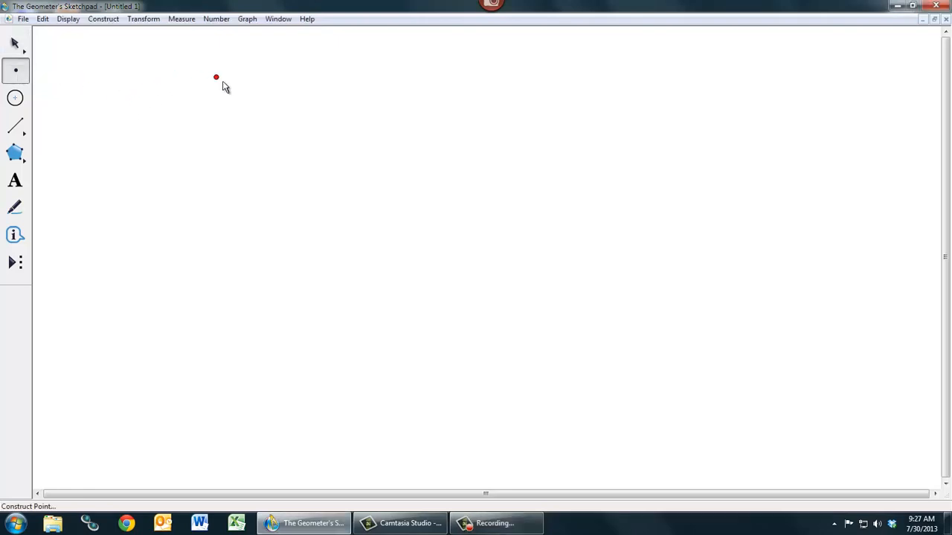
click(289, 149)
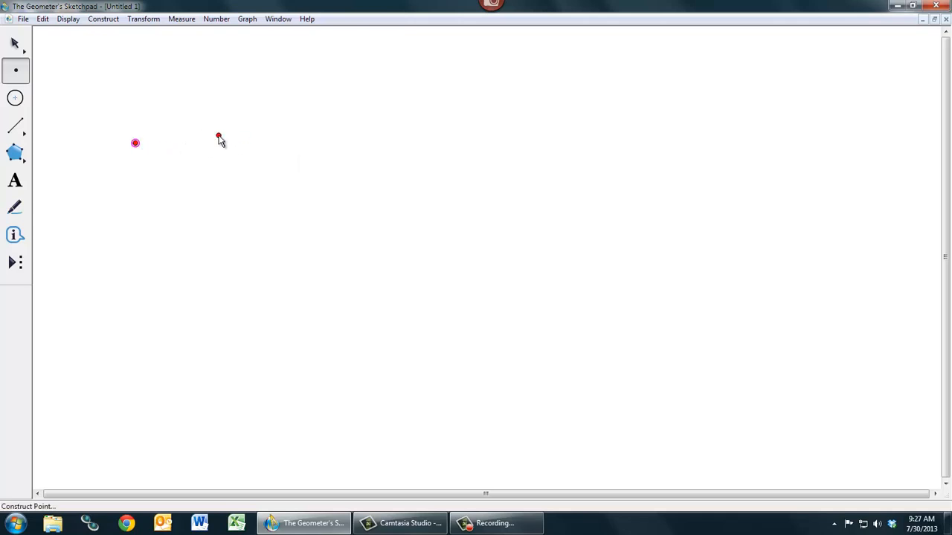
click(226, 89)
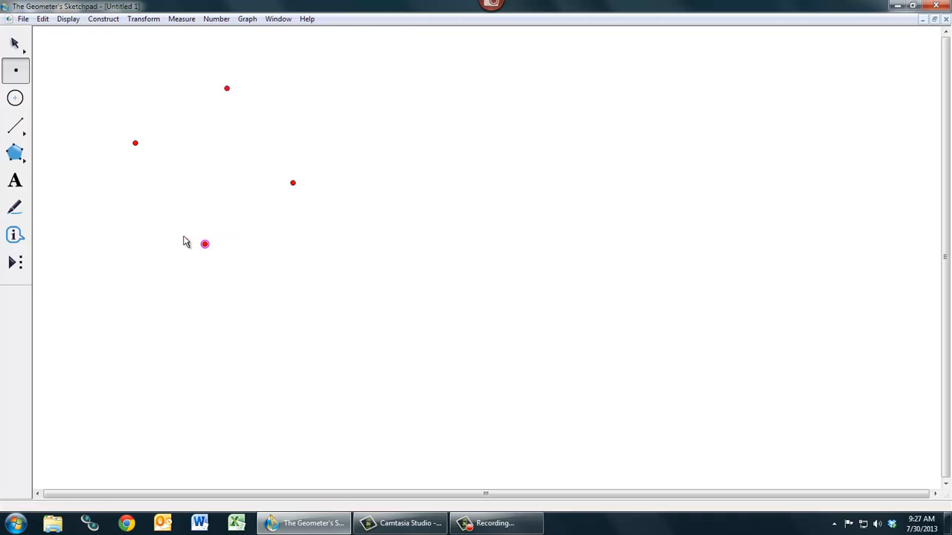
click(113, 190)
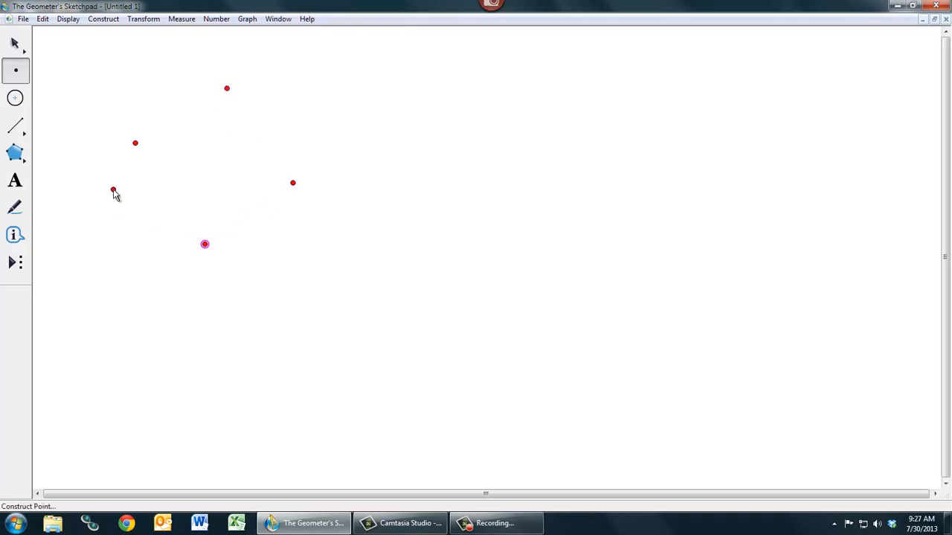
click(15, 43)
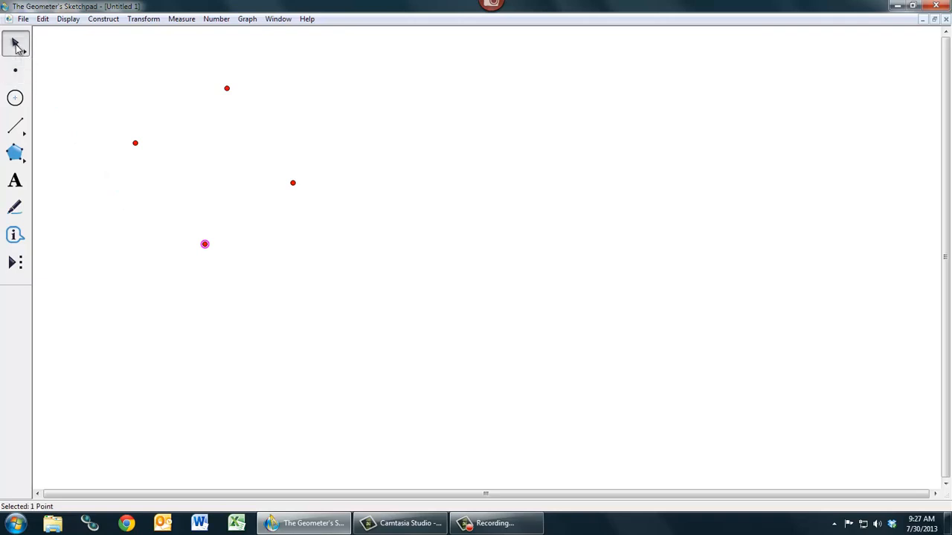
mouse_move(137, 143)
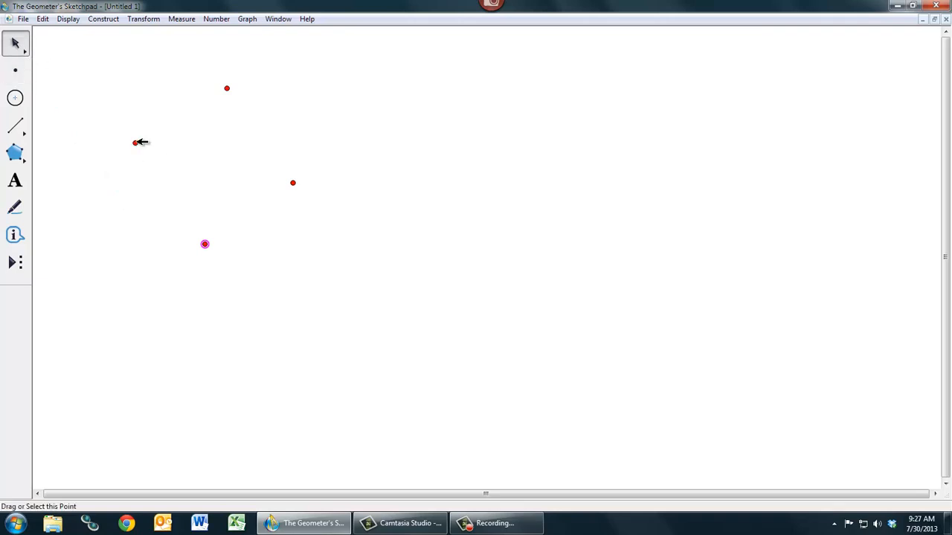
click(135, 143)
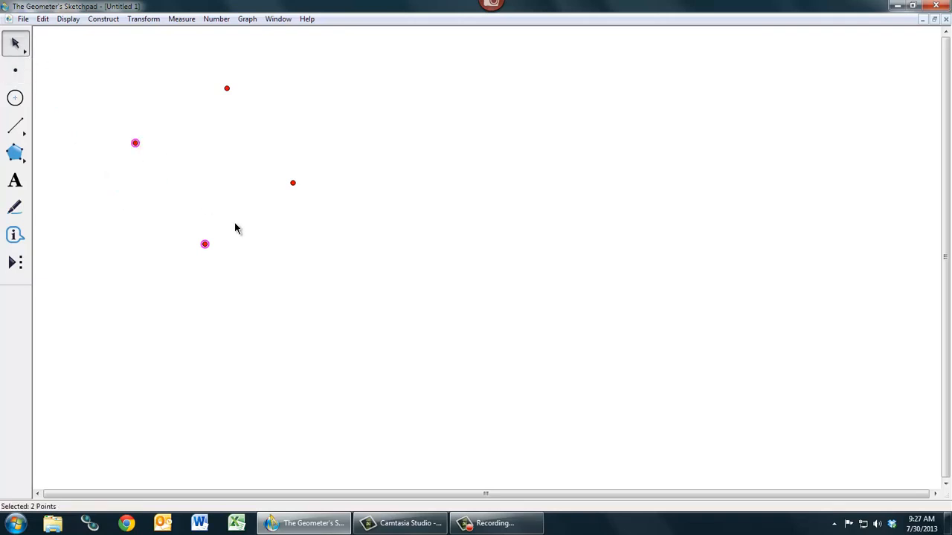
mouse_move(214, 172)
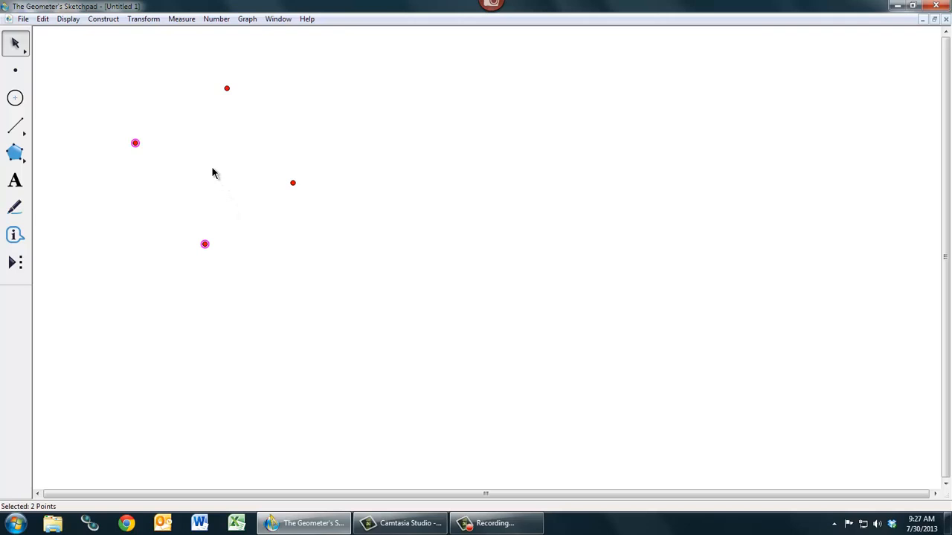
mouse_move(232, 95)
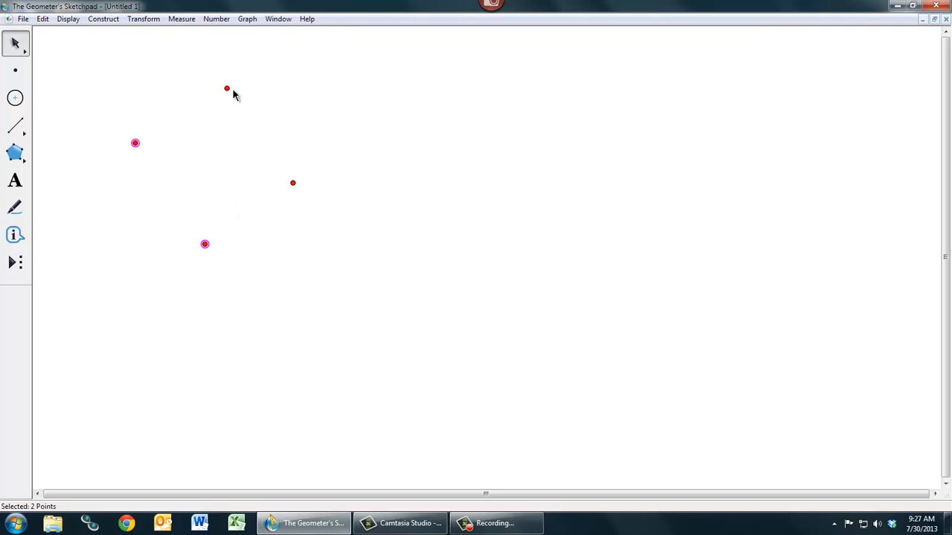
click(226, 90)
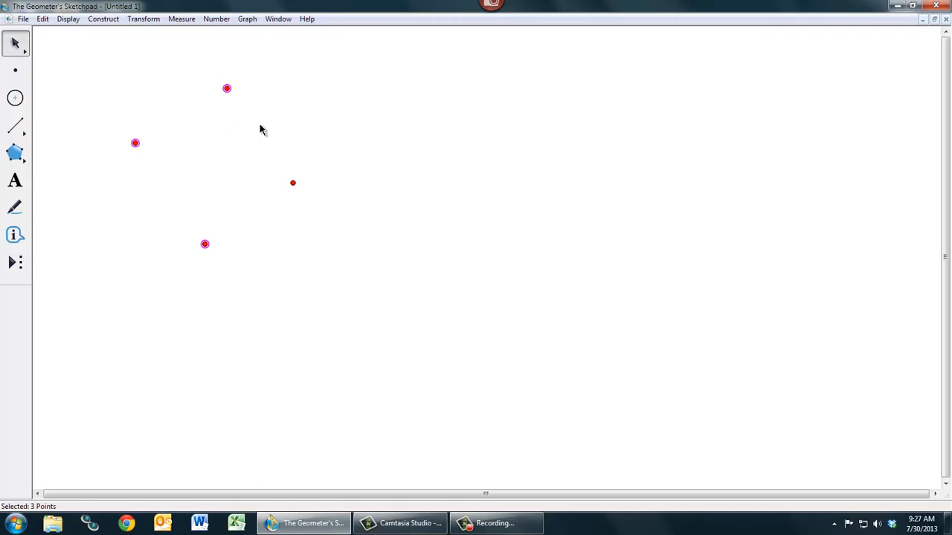
mouse_move(250, 125)
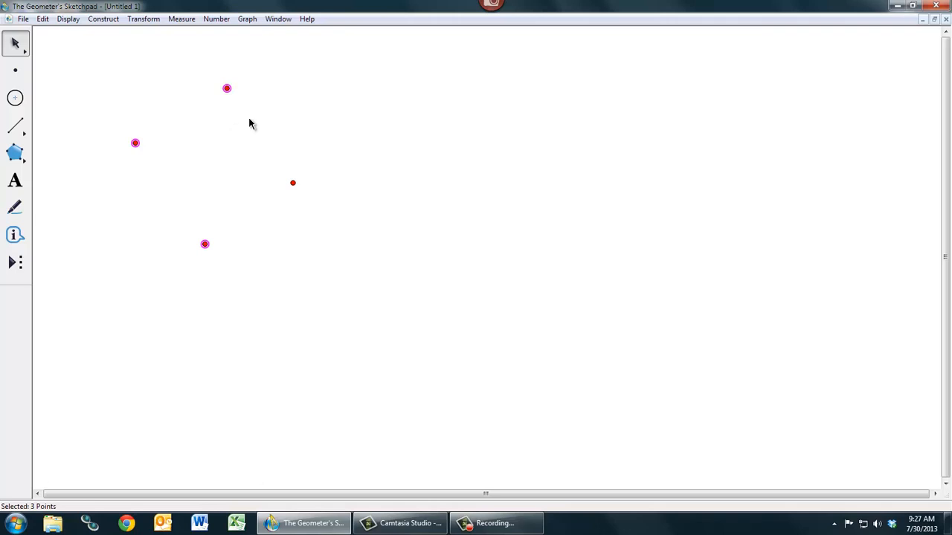
mouse_move(210, 226)
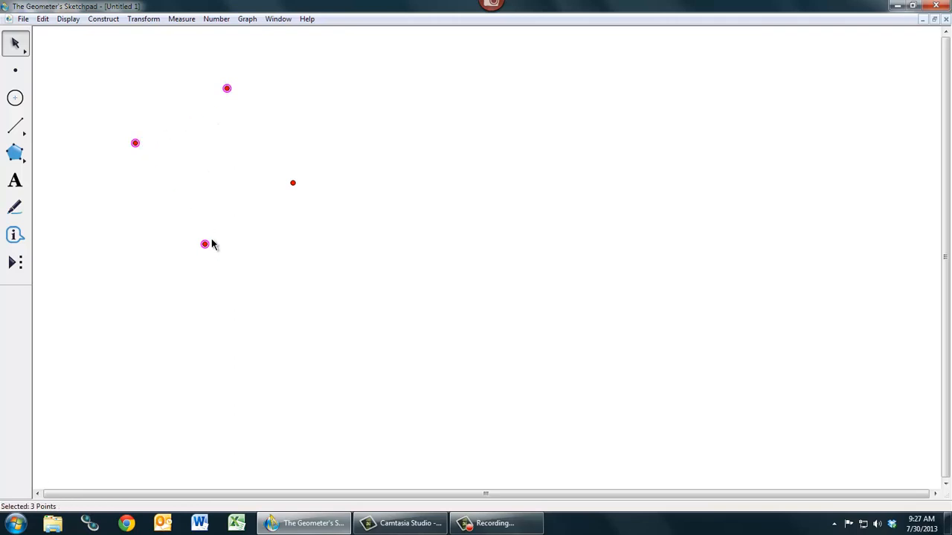
mouse_move(167, 164)
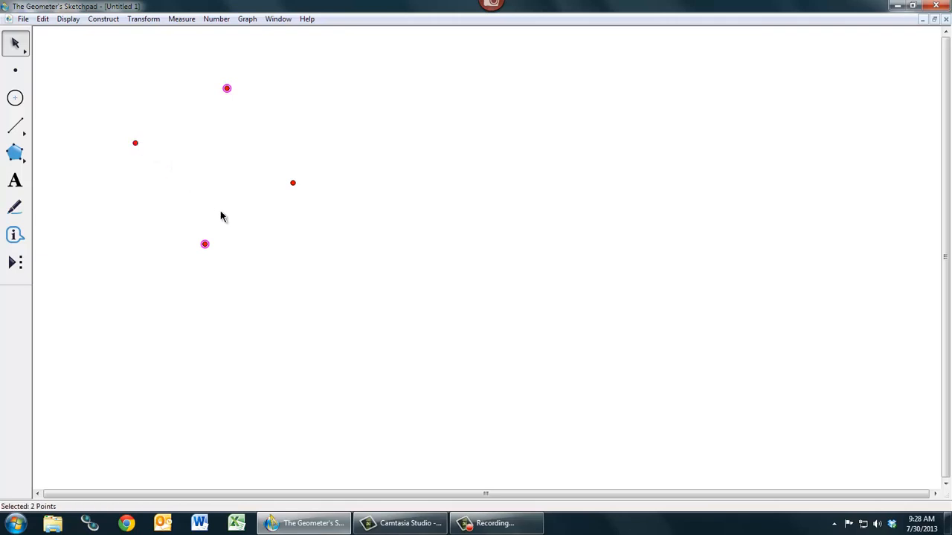
mouse_move(315, 104)
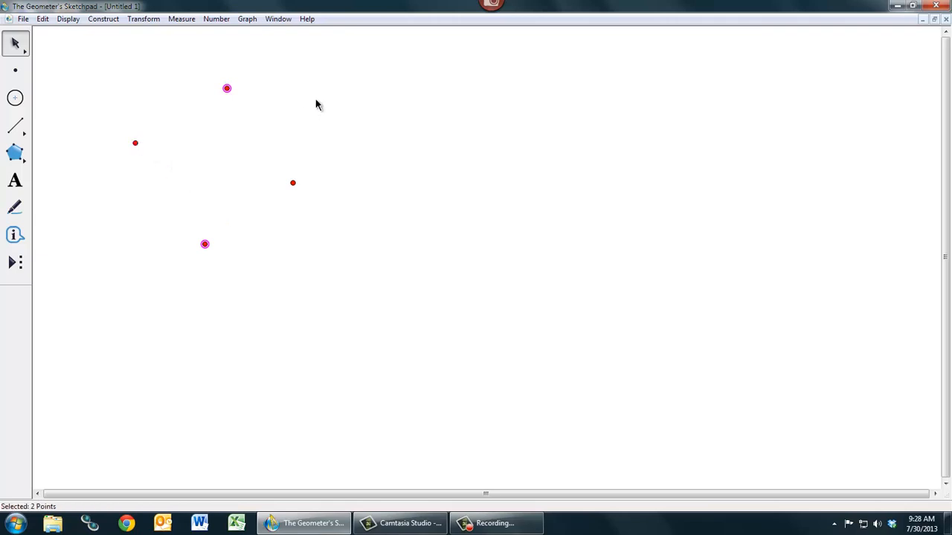
mouse_move(15, 43)
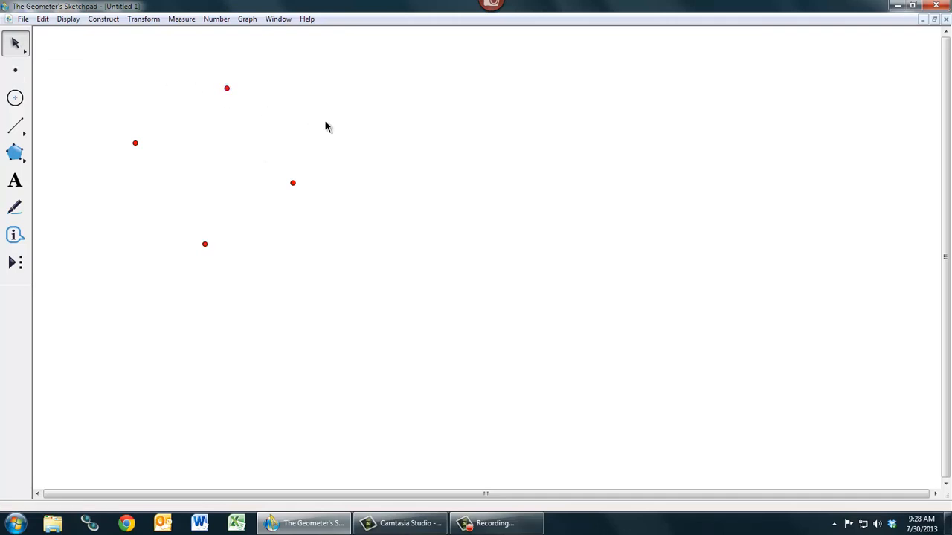
mouse_move(46, 103)
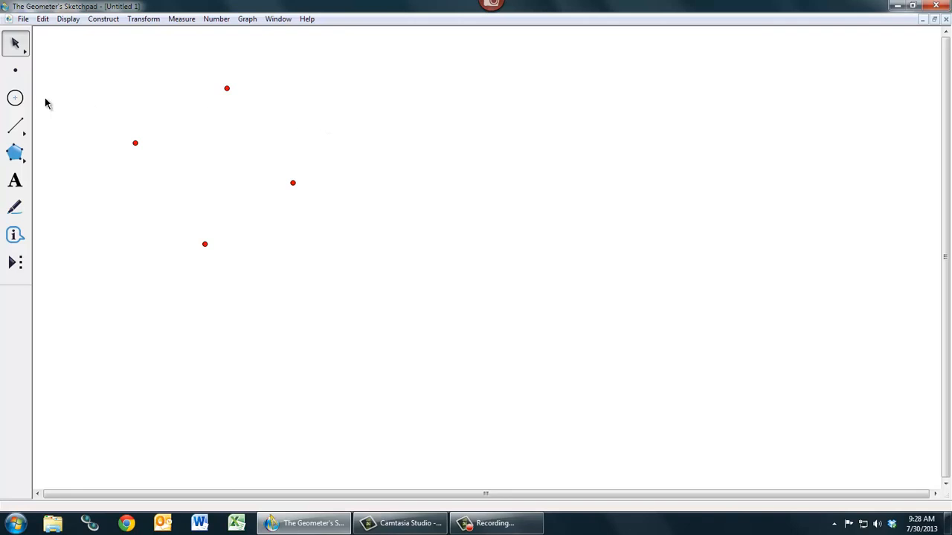
Start a compass circle centred on a new point below the scattered points.
click(15, 98)
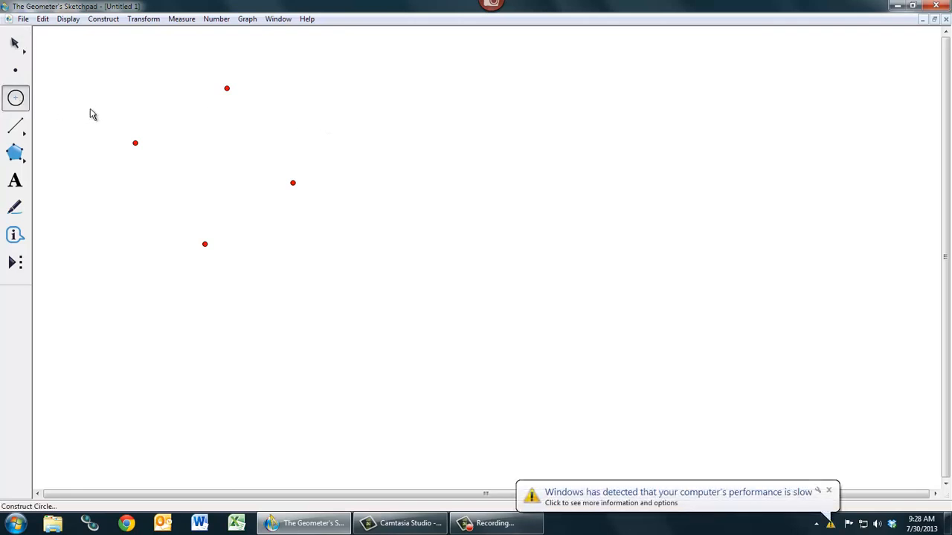
mouse_move(327, 137)
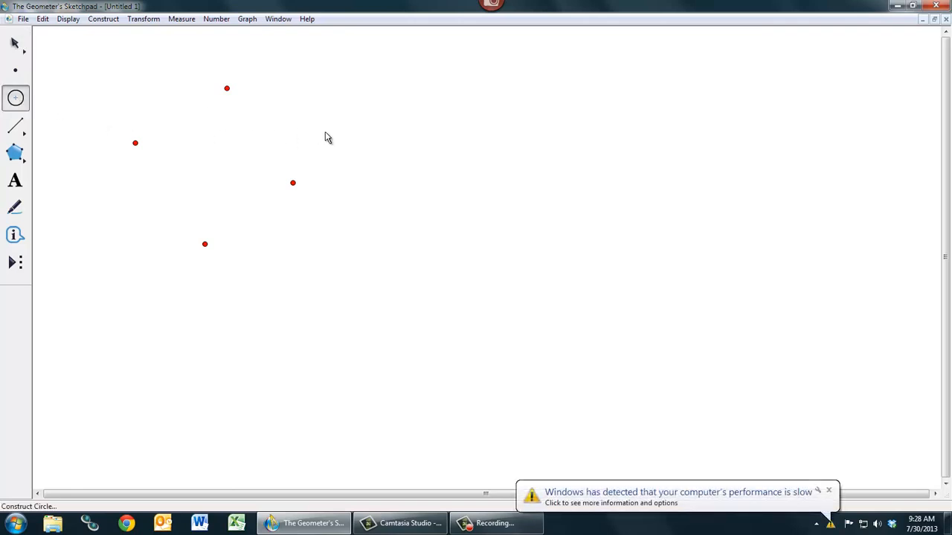
mouse_move(378, 298)
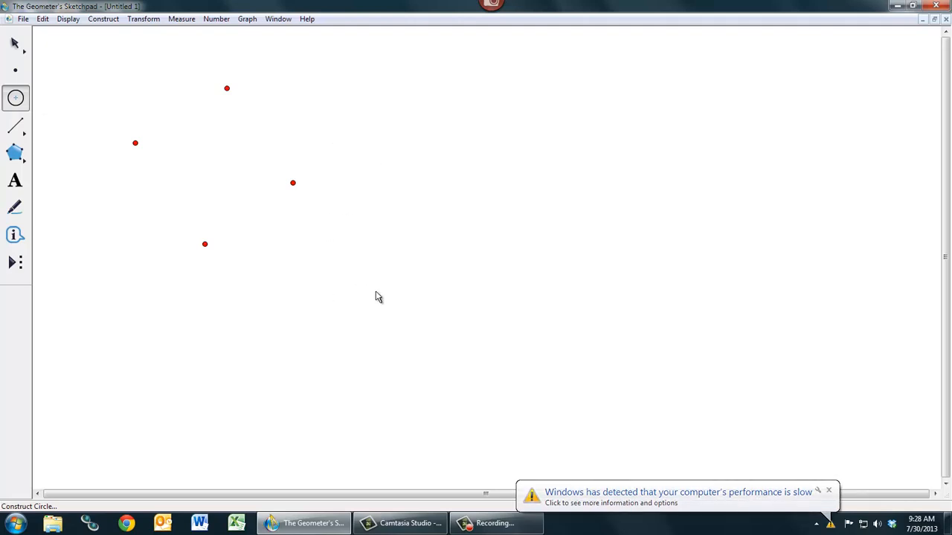
mouse_move(386, 299)
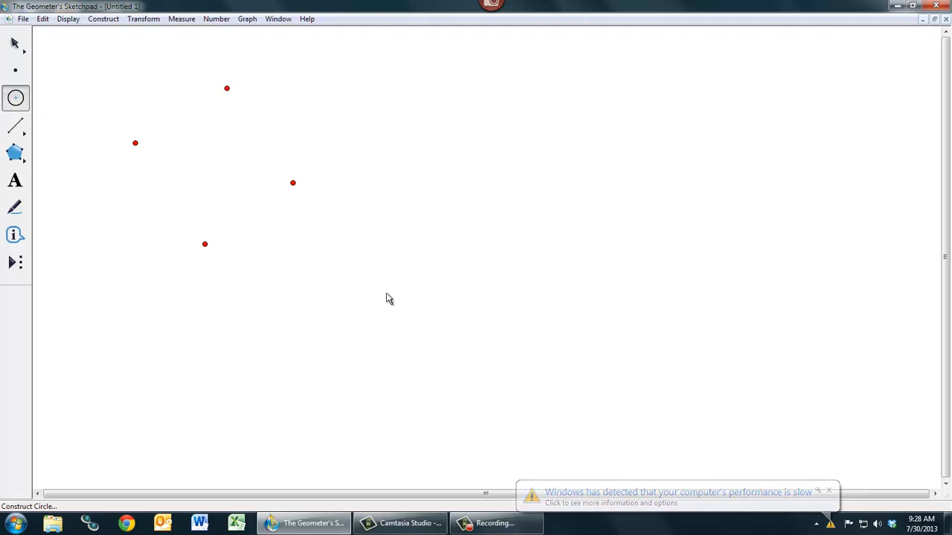
click(386, 294)
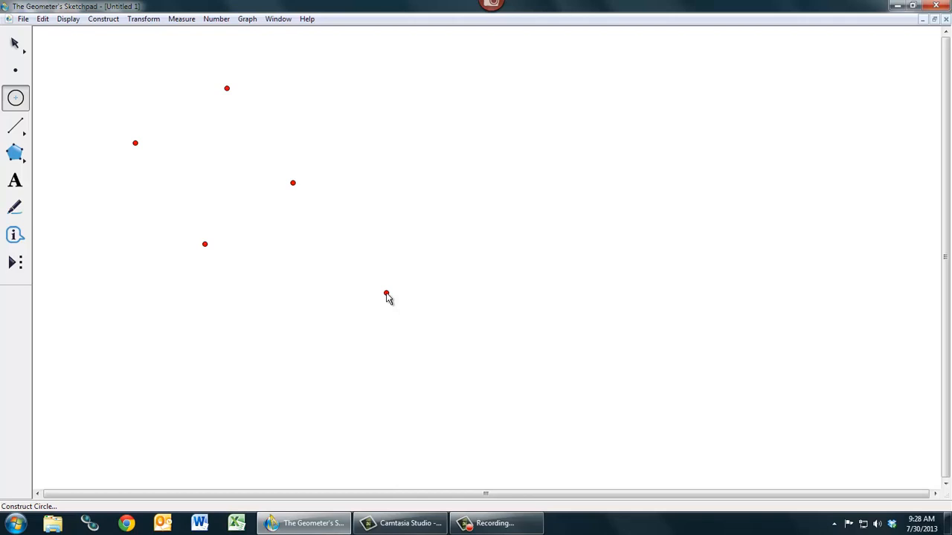
drag(387, 292, 449, 266)
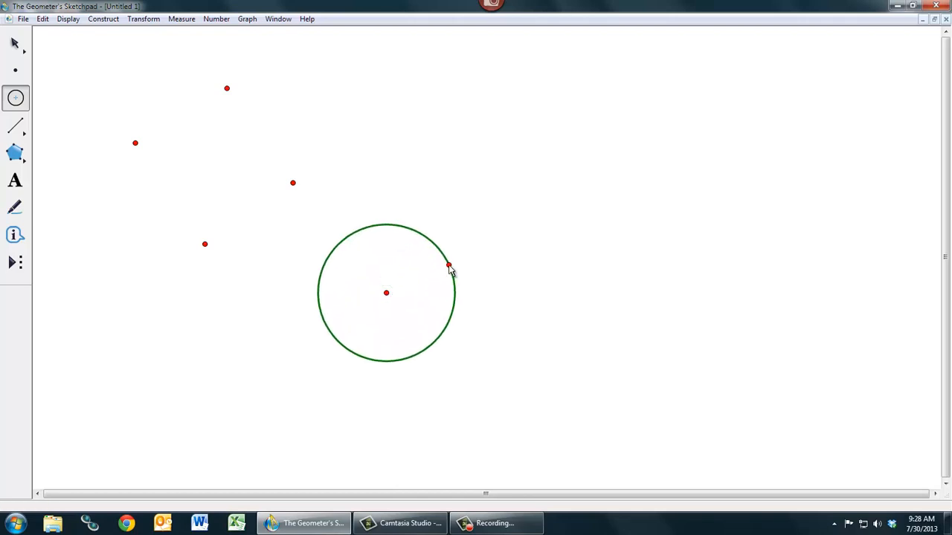
drag(449, 266, 377, 366)
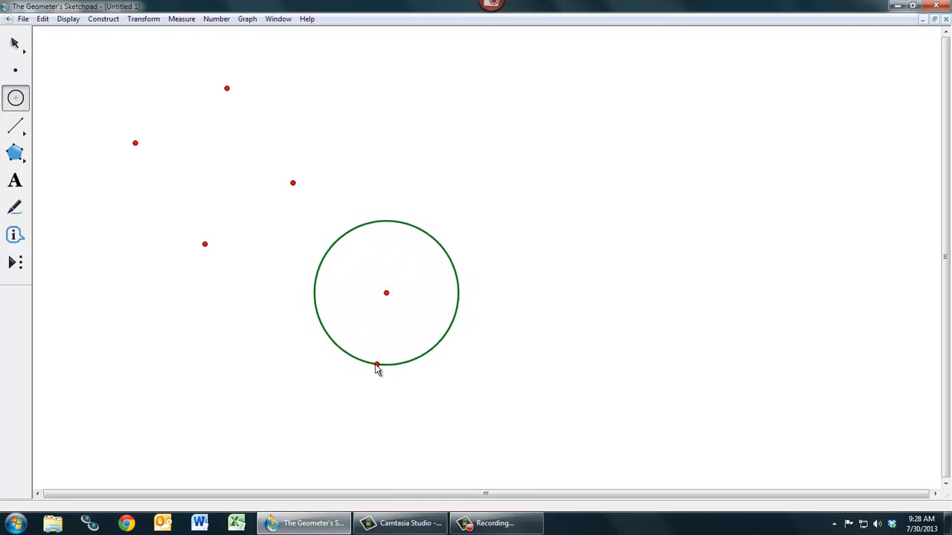
drag(378, 364, 470, 292)
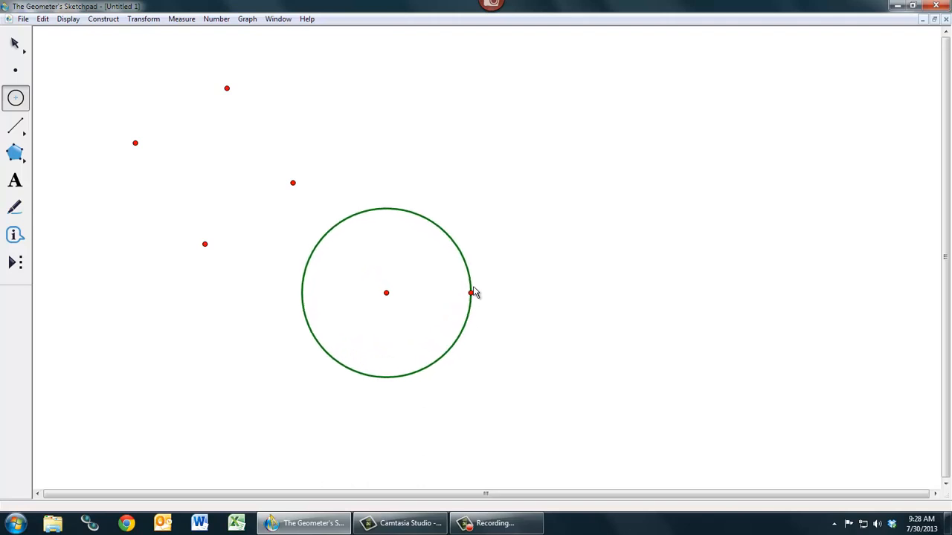
Adjust the circle's radius point several times, settling on a moderate size.
drag(470, 291, 503, 166)
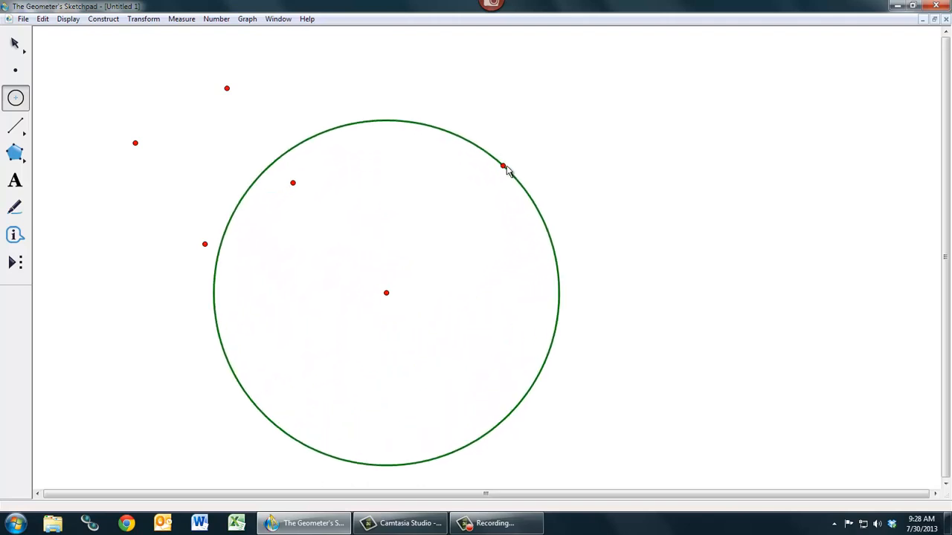
drag(503, 166, 505, 250)
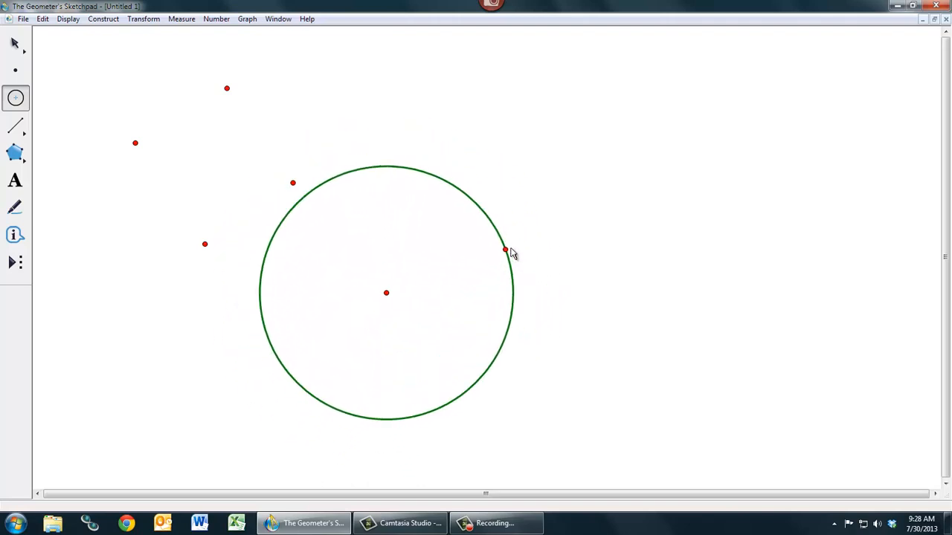
drag(506, 250, 413, 294)
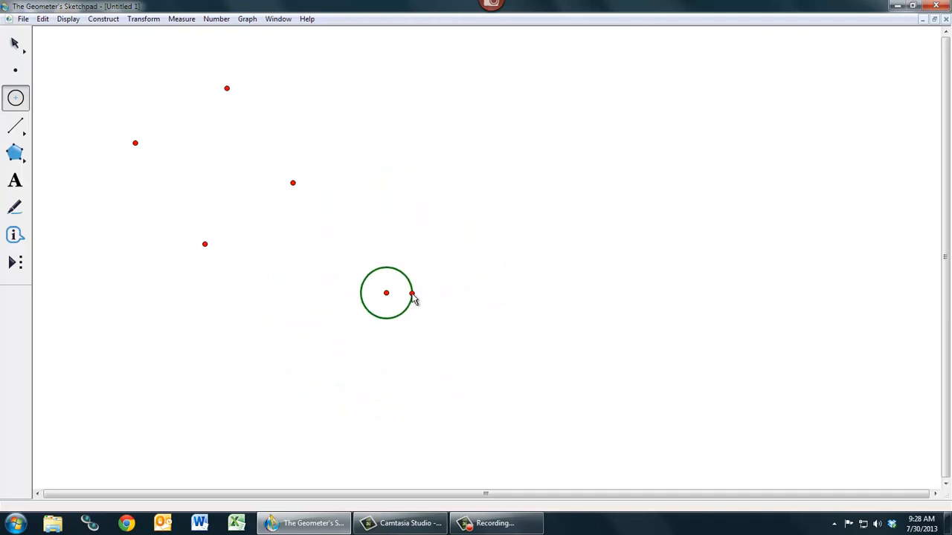
drag(414, 292, 483, 229)
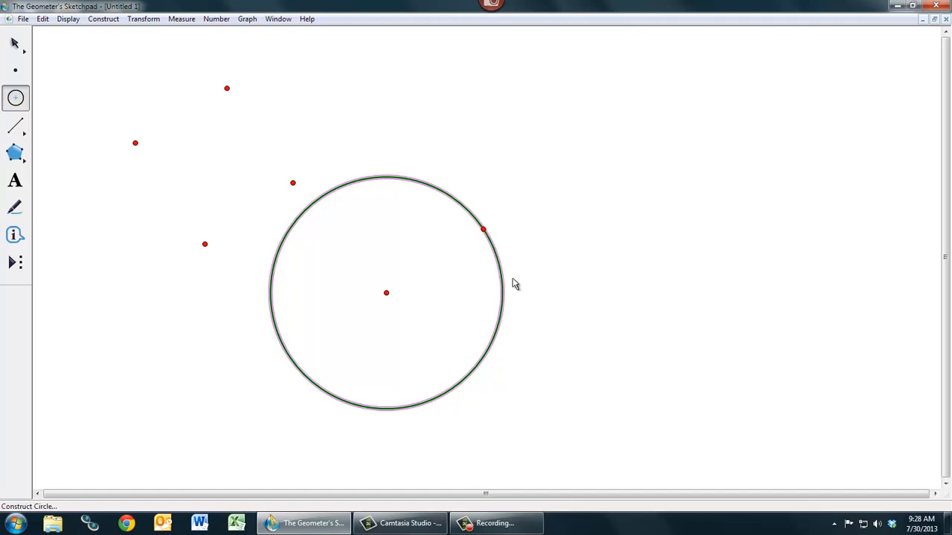
mouse_move(155, 104)
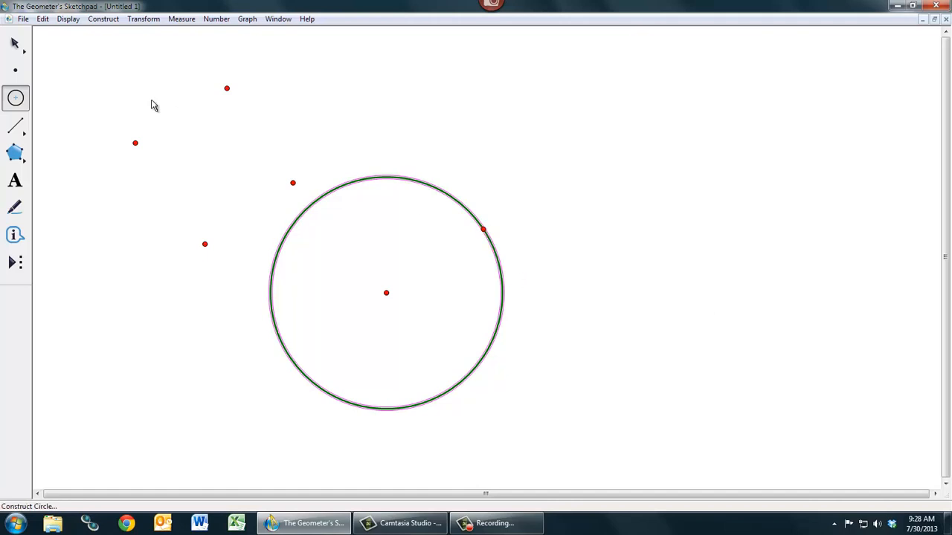
mouse_move(14, 43)
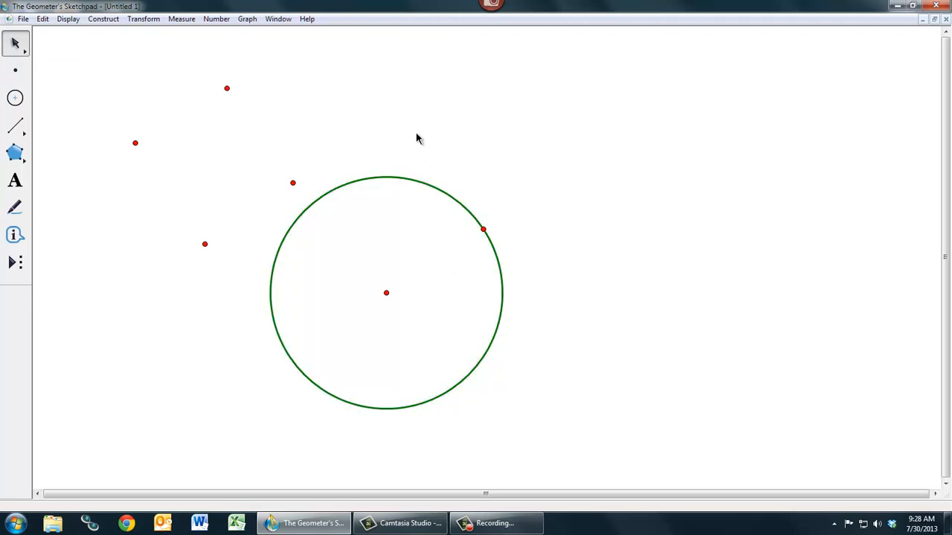
mouse_move(387, 291)
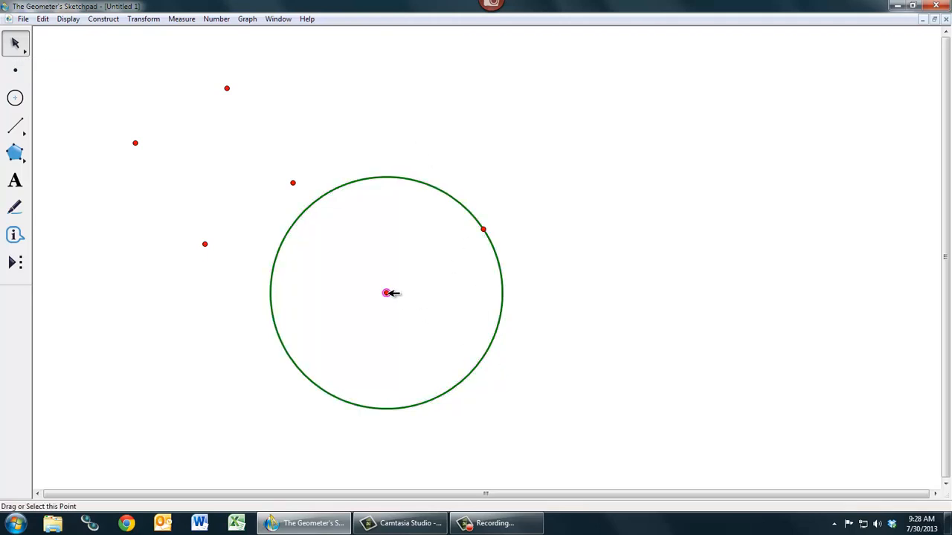
Move the circle around by dragging its centre point back and forth.
drag(387, 292, 439, 290)
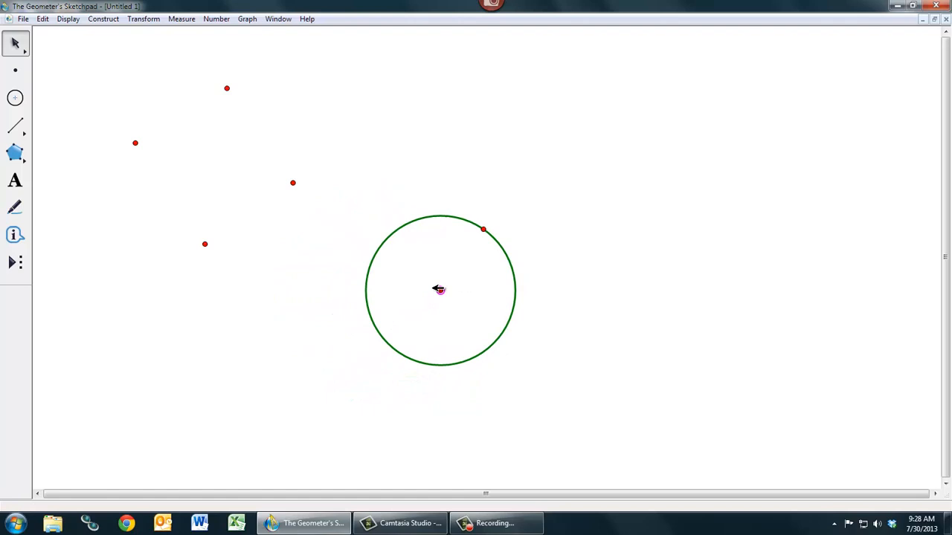
drag(439, 289, 400, 285)
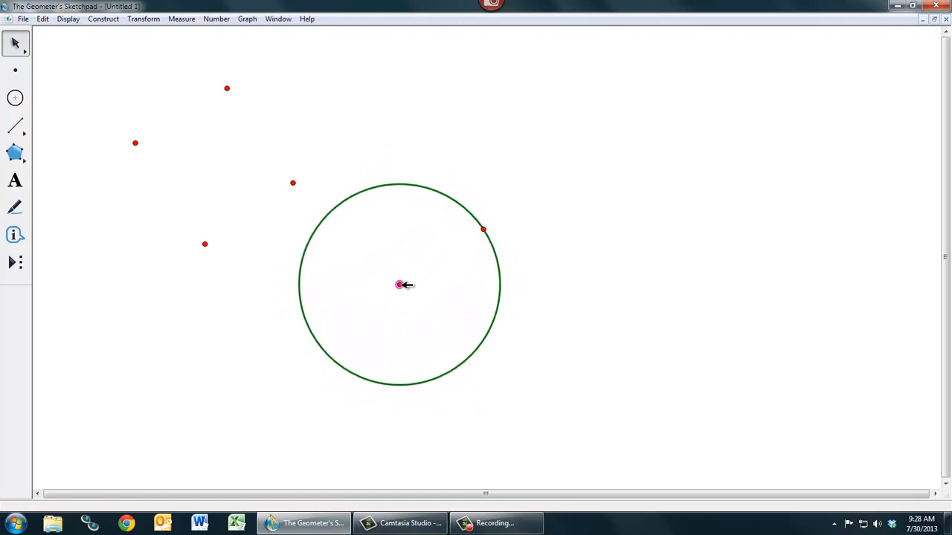
drag(402, 286, 428, 297)
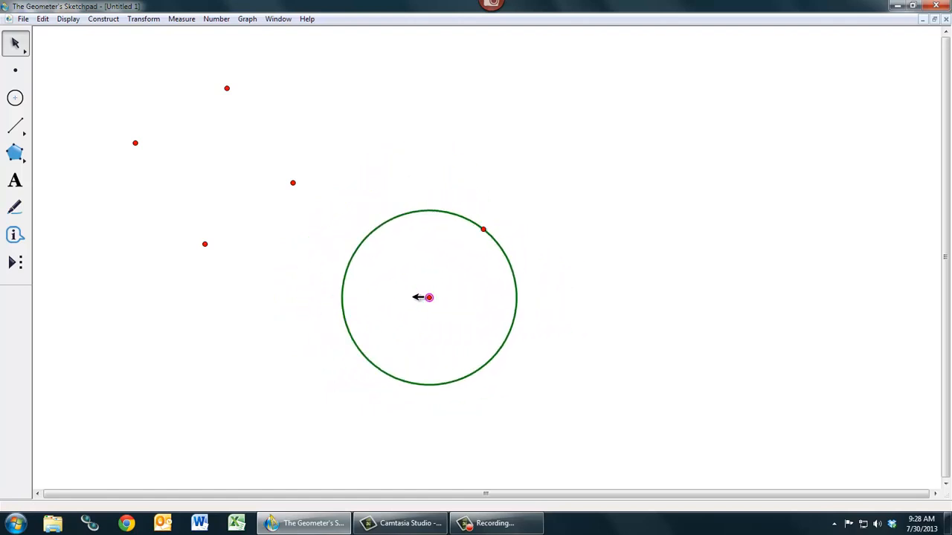
drag(428, 298, 396, 304)
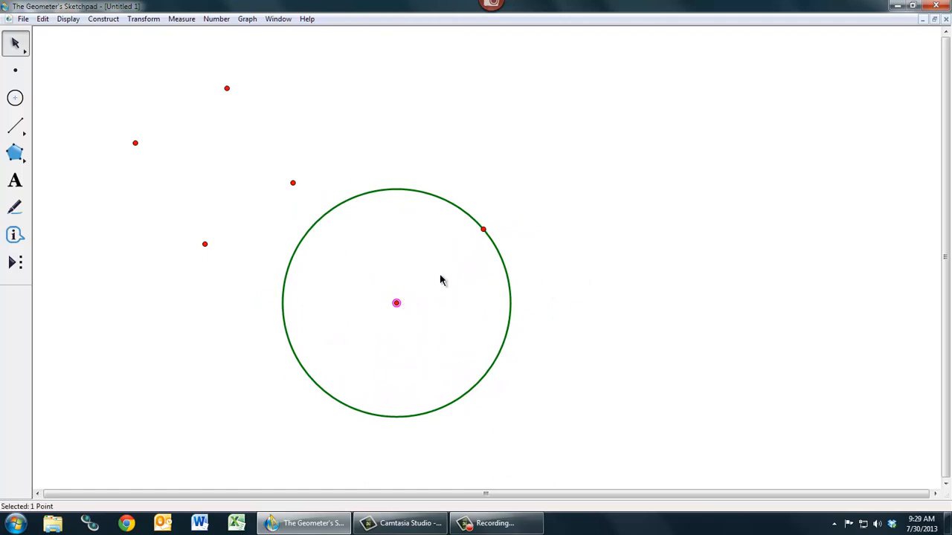
Resize the circle by pulling its rim point inward and outward.
drag(483, 229, 449, 247)
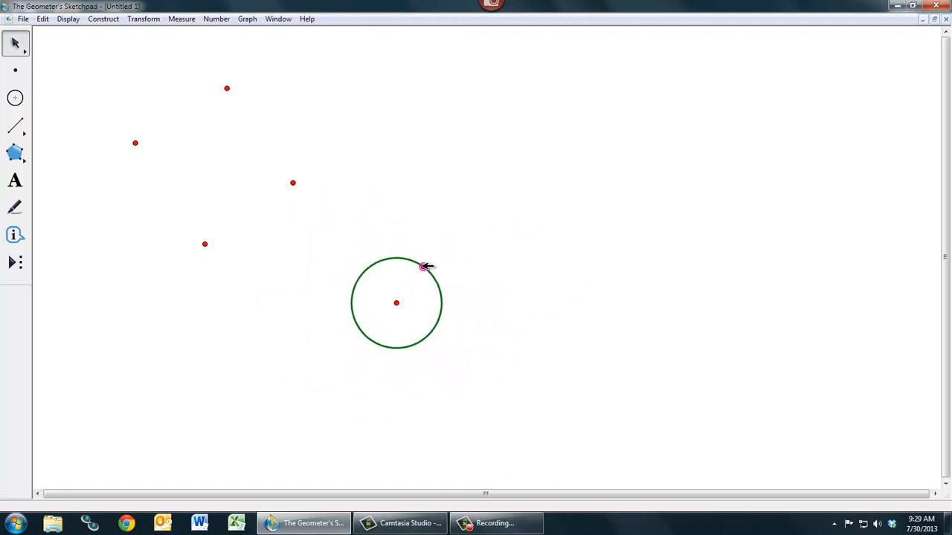
drag(424, 266, 445, 245)
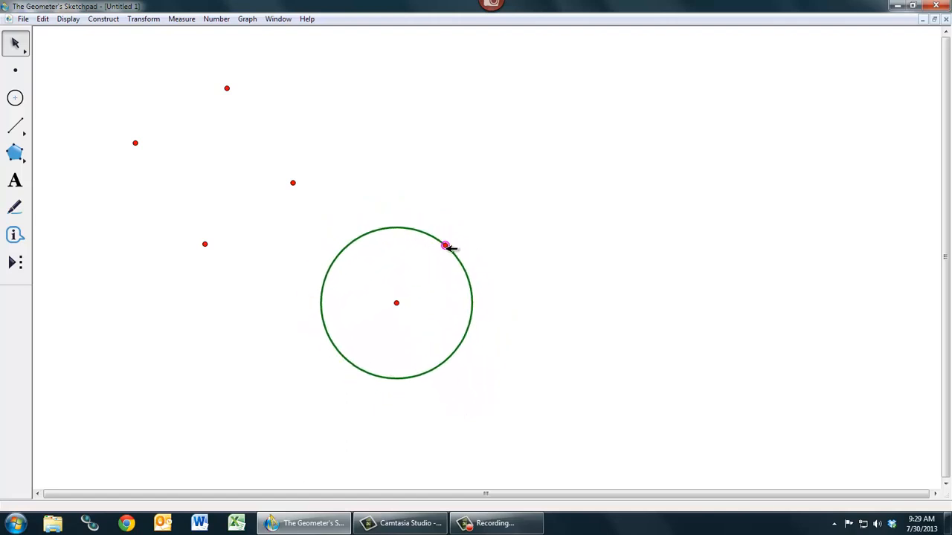
drag(445, 246, 458, 218)
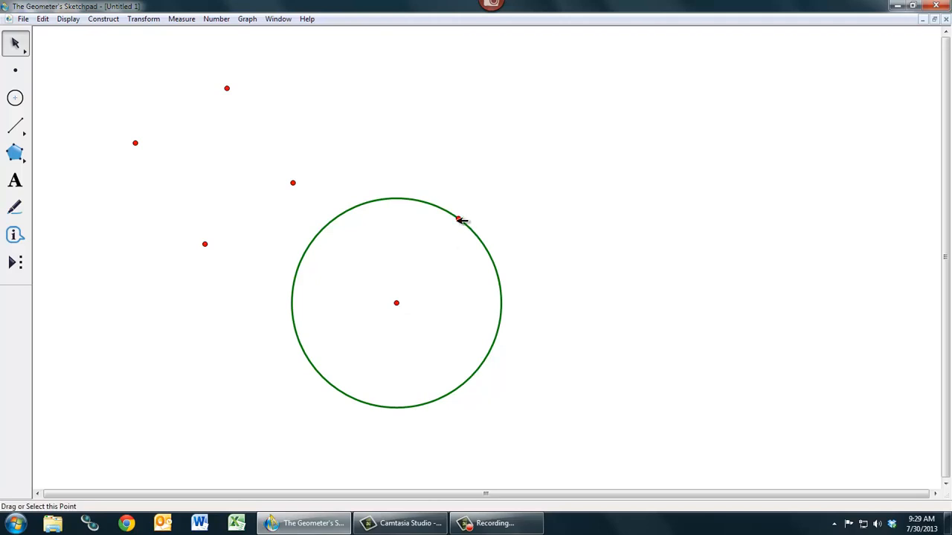
mouse_move(333, 176)
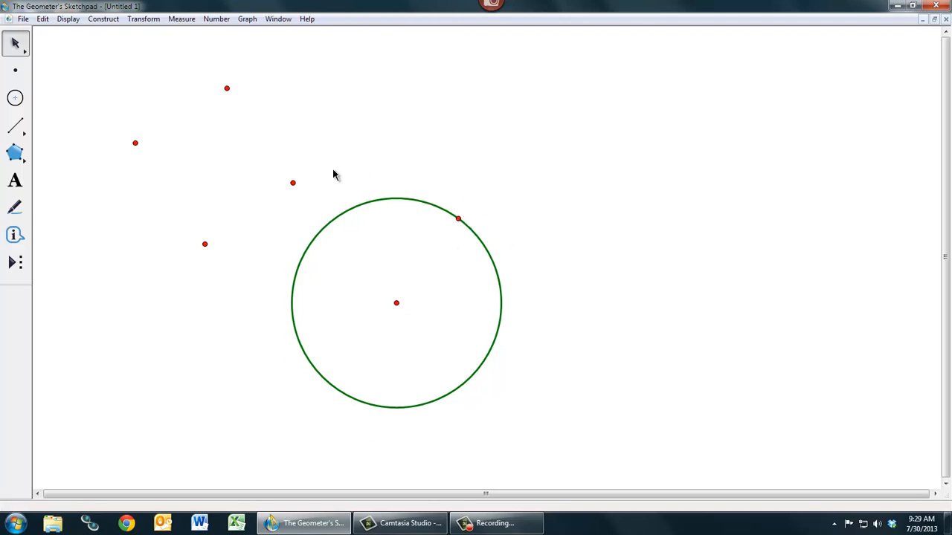
mouse_move(459, 237)
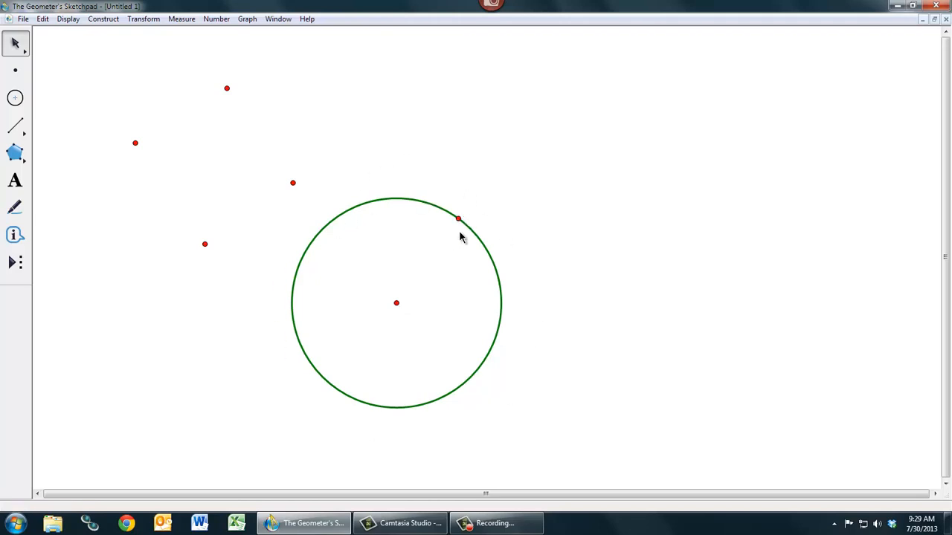
mouse_move(464, 222)
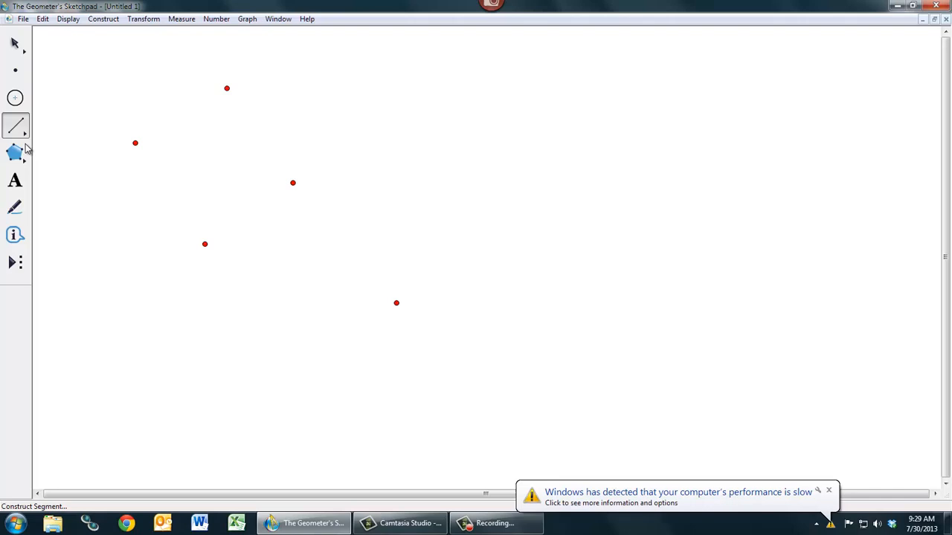
mouse_move(16, 126)
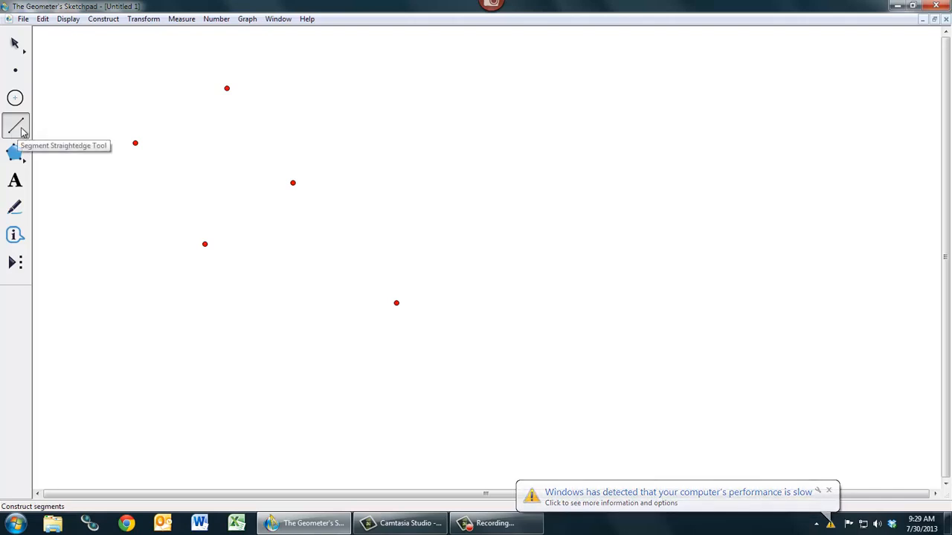
mouse_move(349, 123)
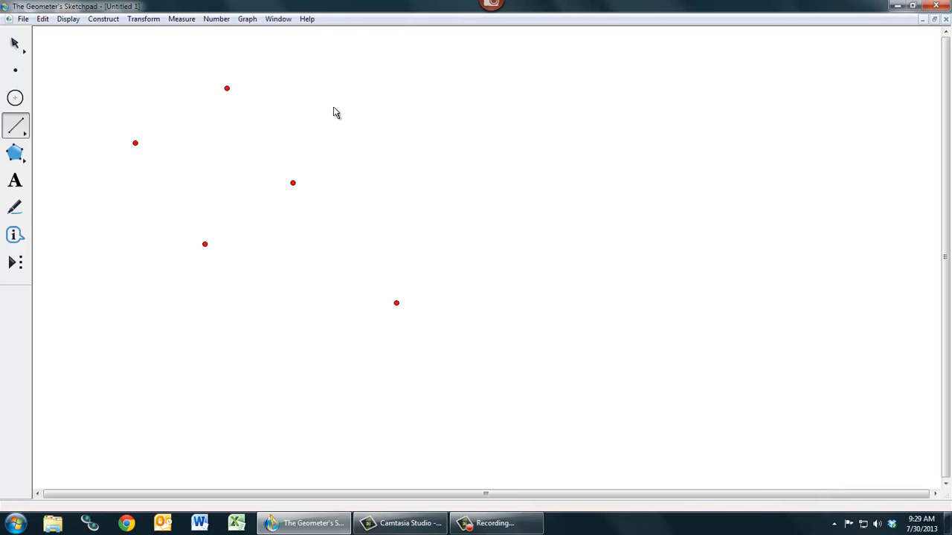
Draw a short segment sloping down-right beside the upper points and tweak its end.
drag(333, 107, 432, 166)
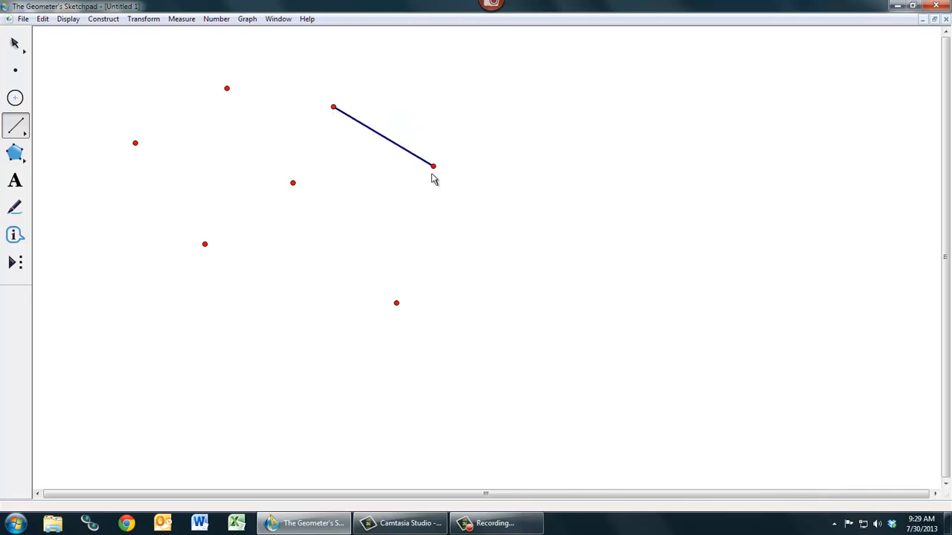
drag(433, 166, 446, 138)
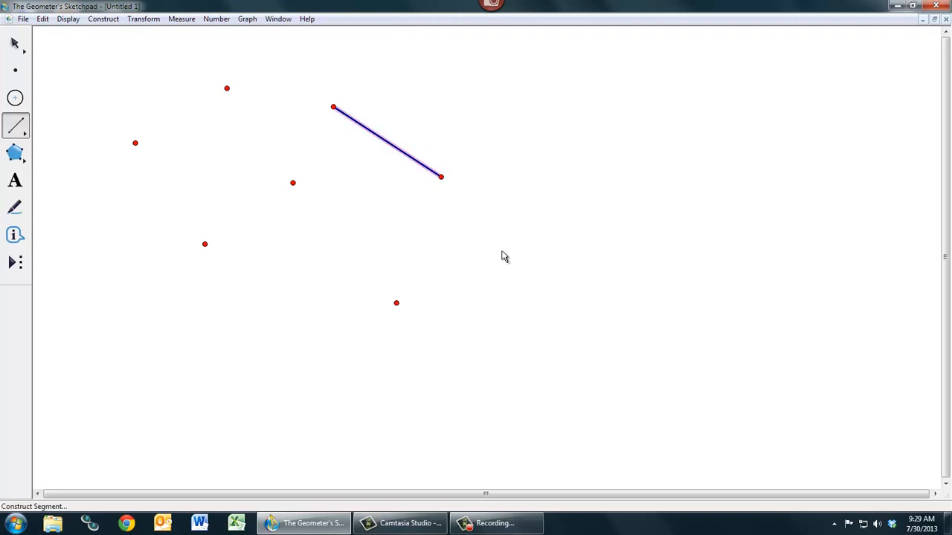
mouse_move(400, 205)
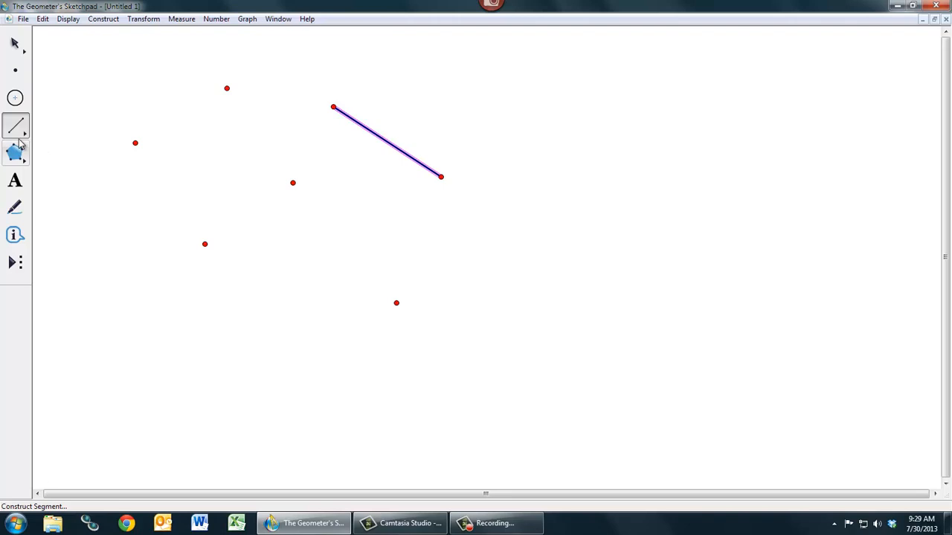
mouse_move(17, 134)
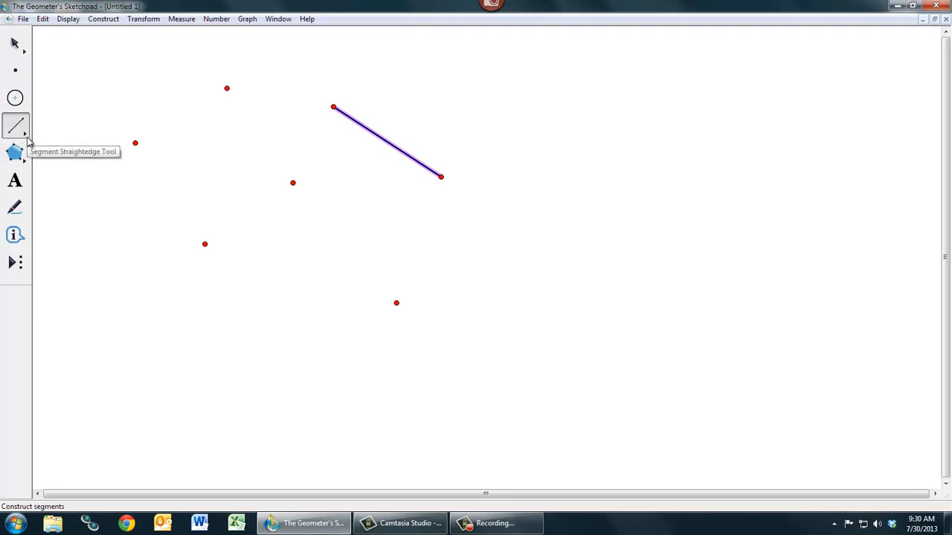
mouse_move(23, 137)
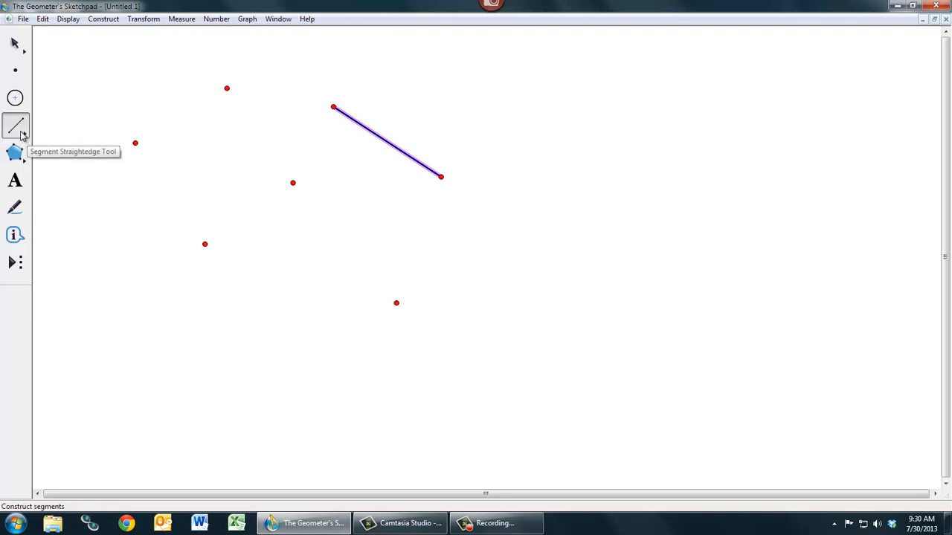
Add a full line through two new points, then a ray below it rising to the right.
click(15, 124)
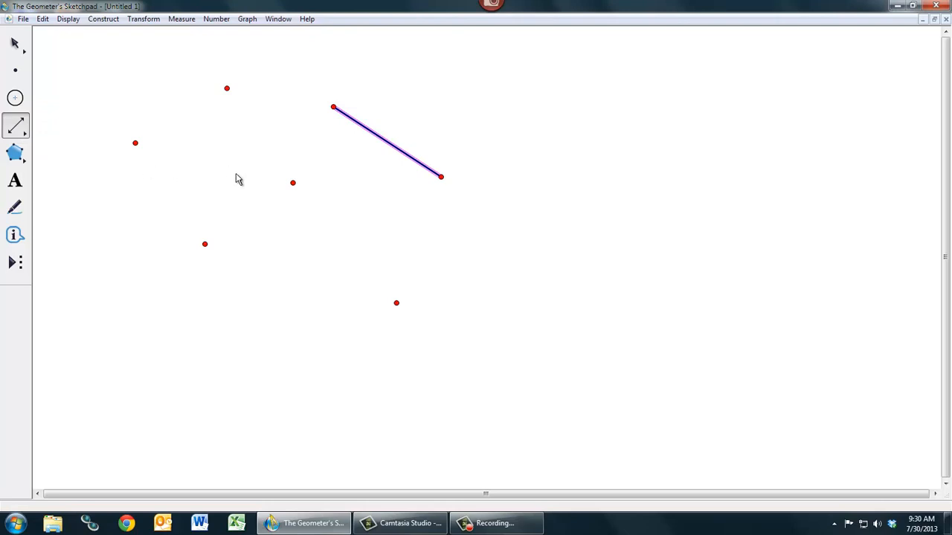
mouse_move(226, 315)
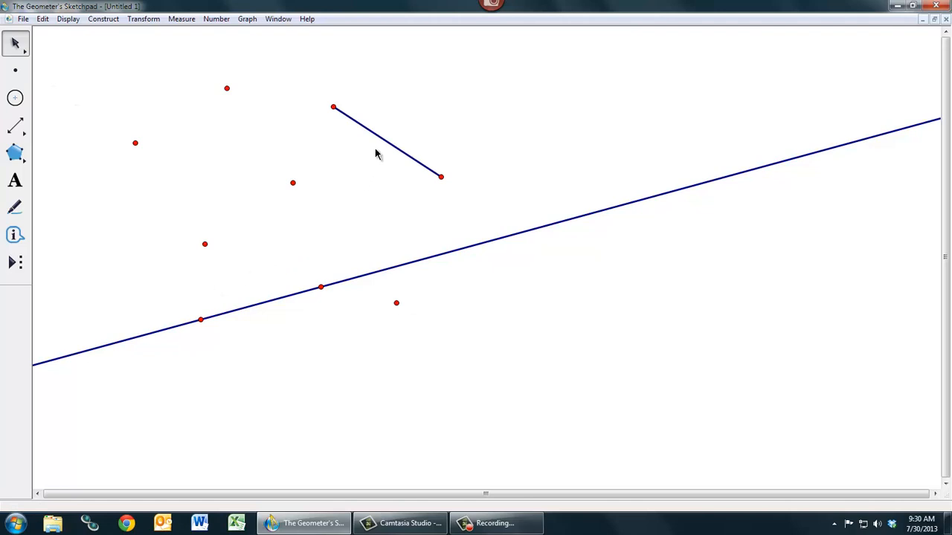
mouse_move(408, 345)
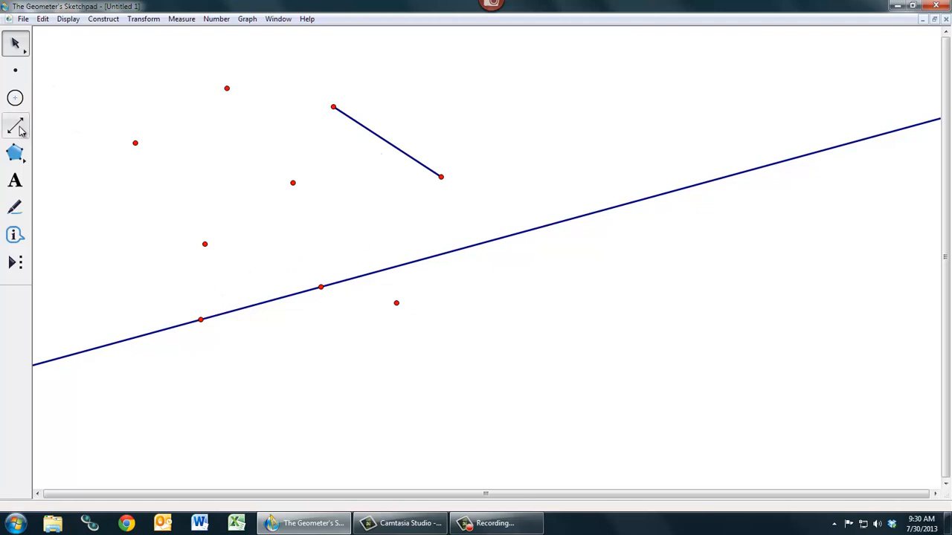
click(15, 125)
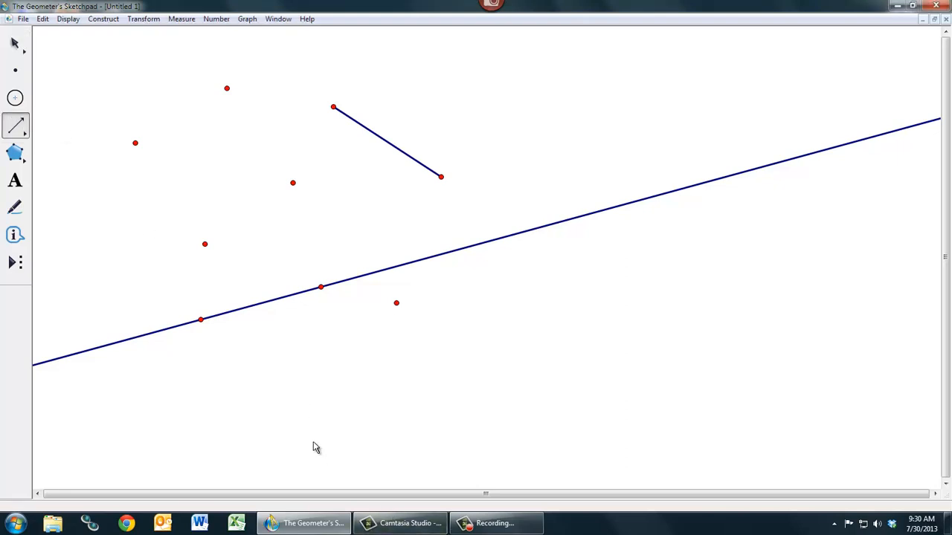
mouse_move(219, 414)
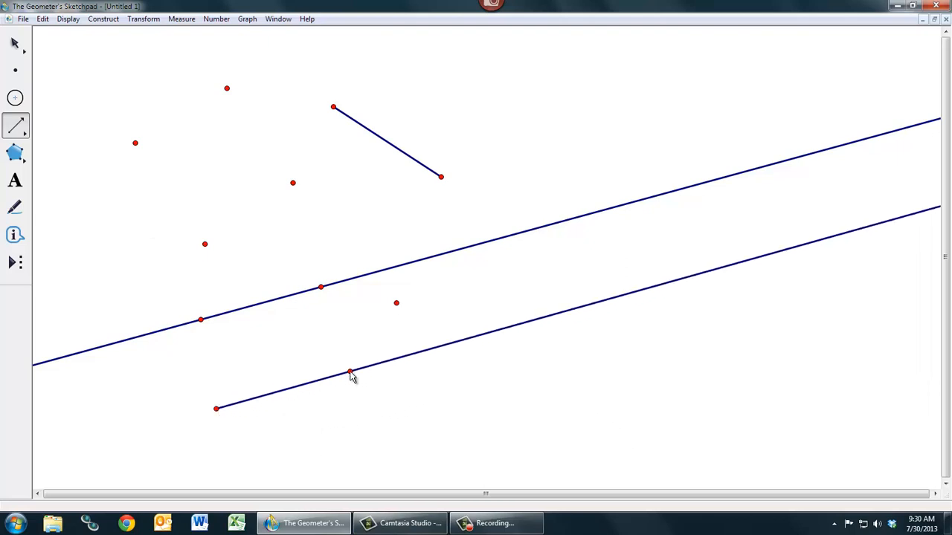
click(354, 373)
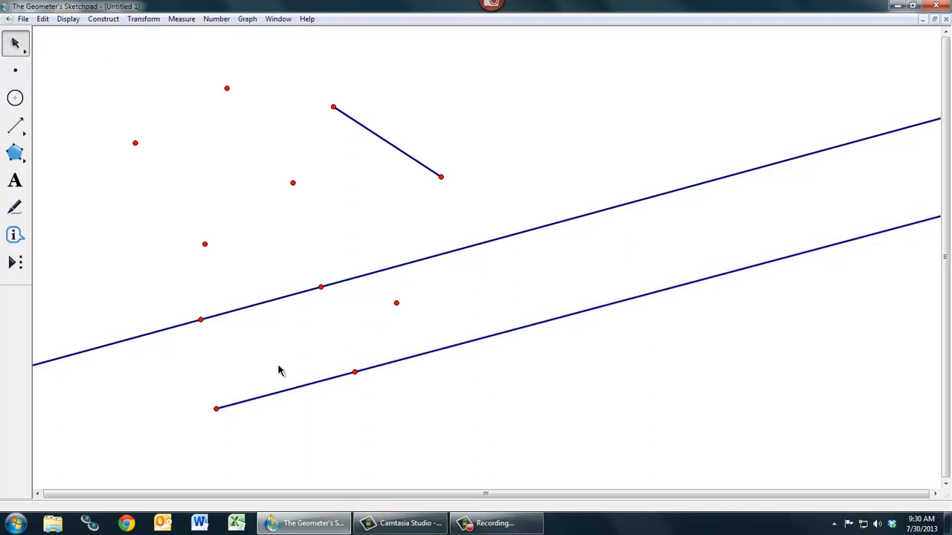
mouse_move(548, 352)
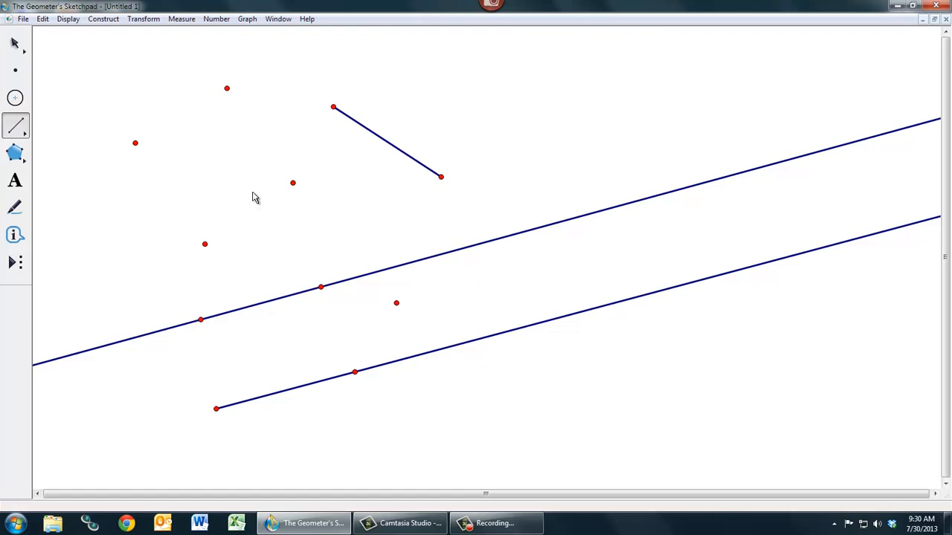
mouse_move(240, 172)
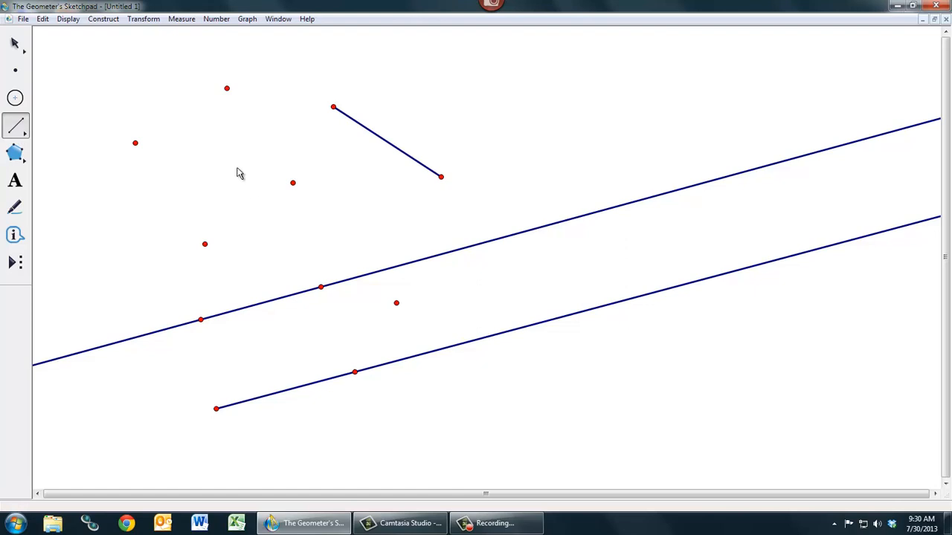
mouse_move(164, 147)
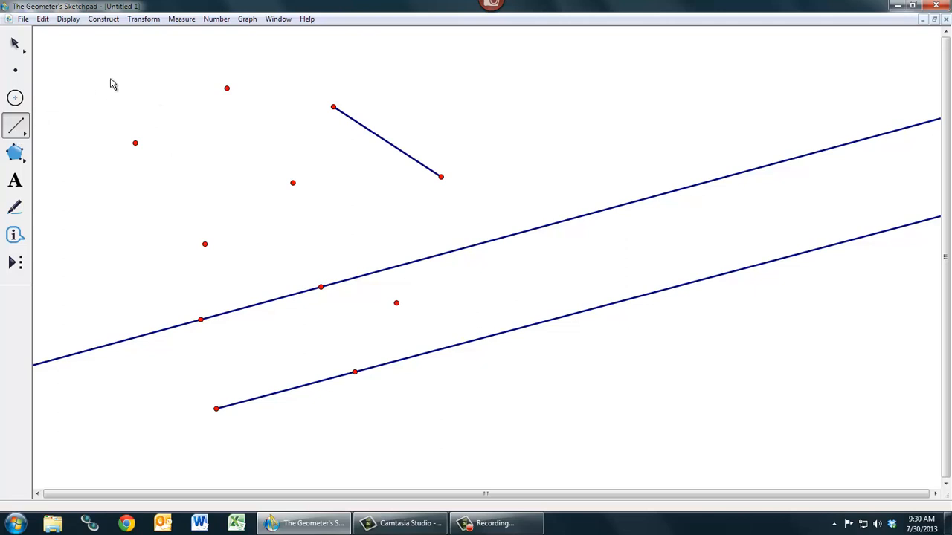
mouse_move(142, 147)
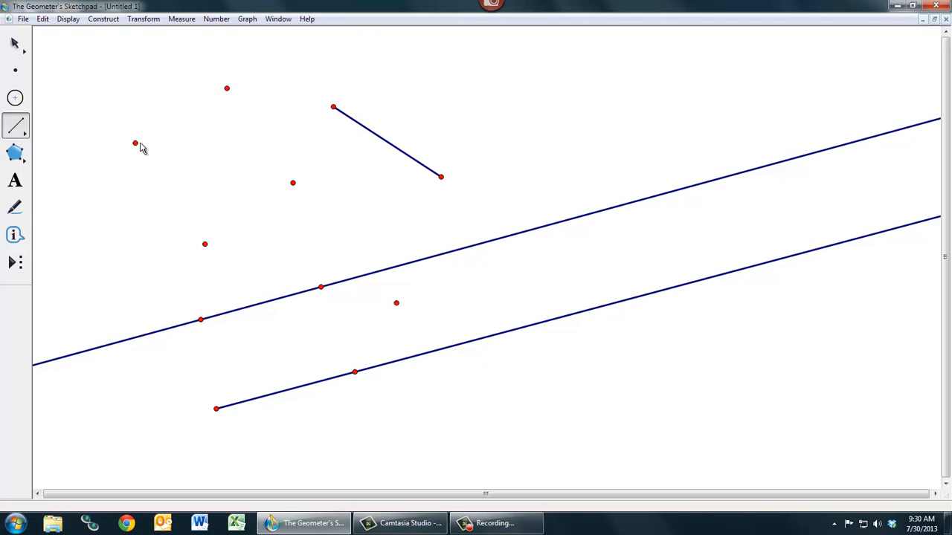
Draw a segment from the lone left point to the existing segment's upper endpoint.
click(134, 143)
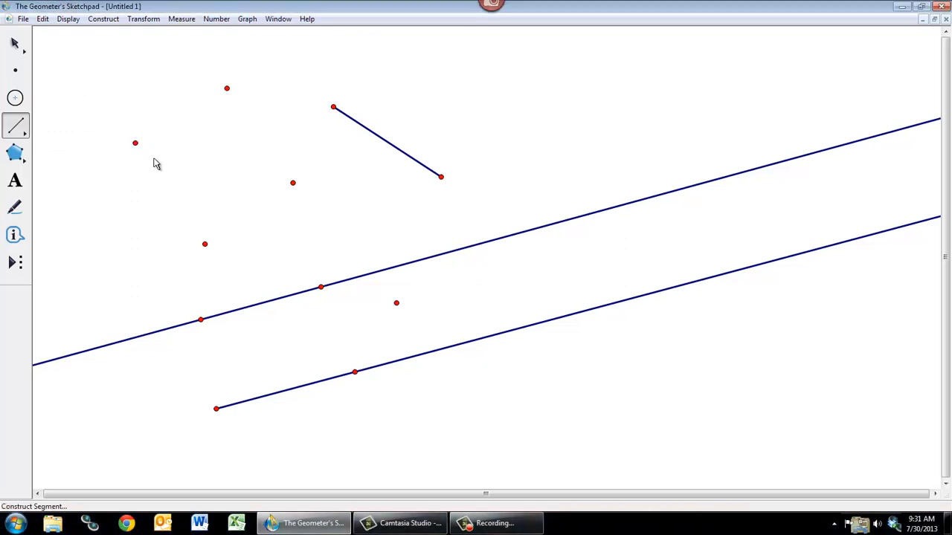
click(134, 143)
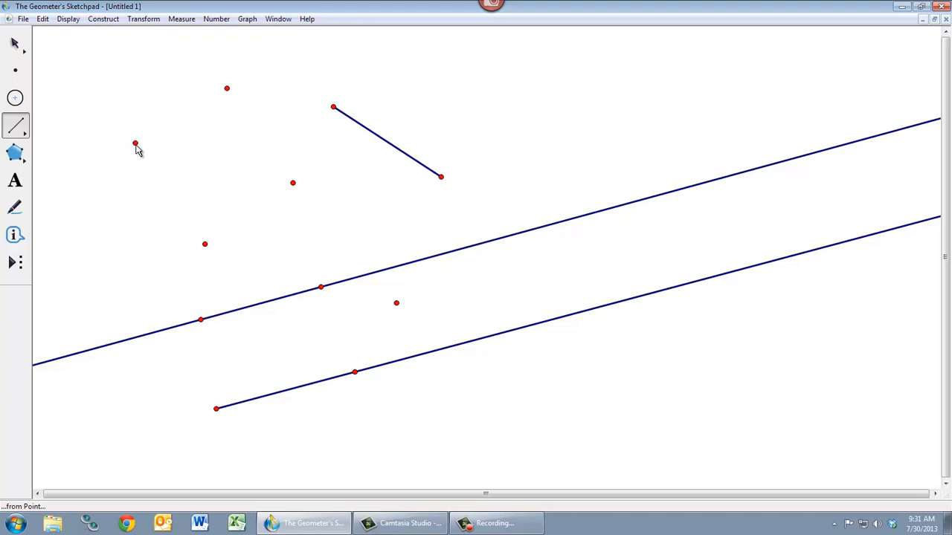
drag(134, 143, 208, 143)
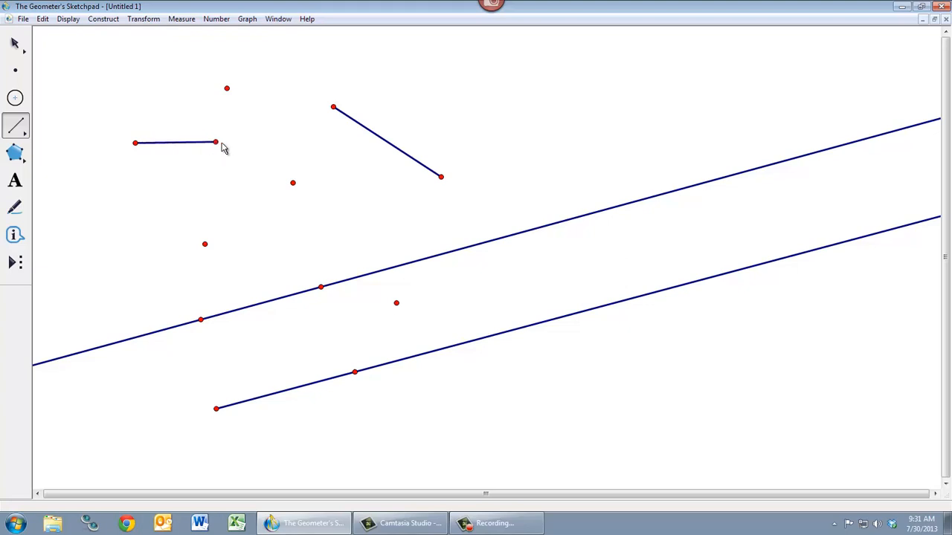
drag(216, 143, 307, 119)
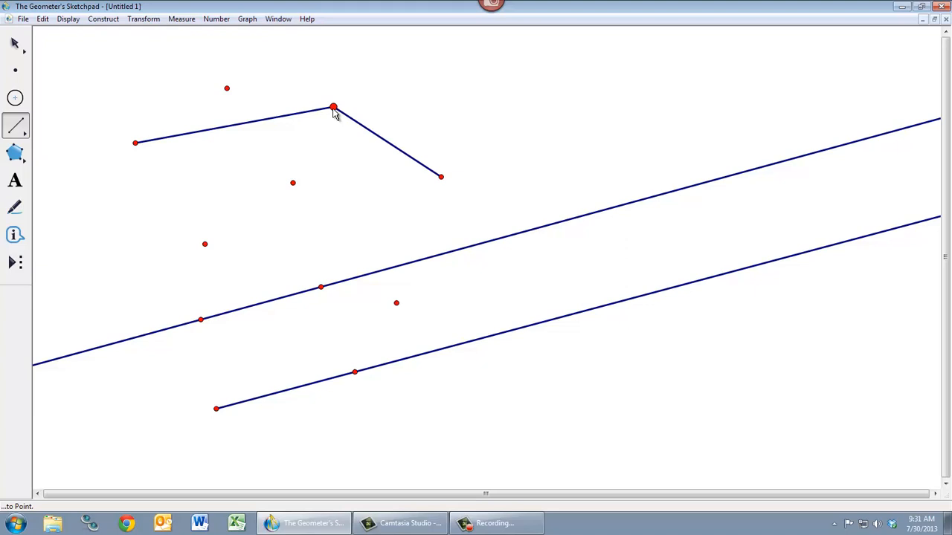
click(14, 42)
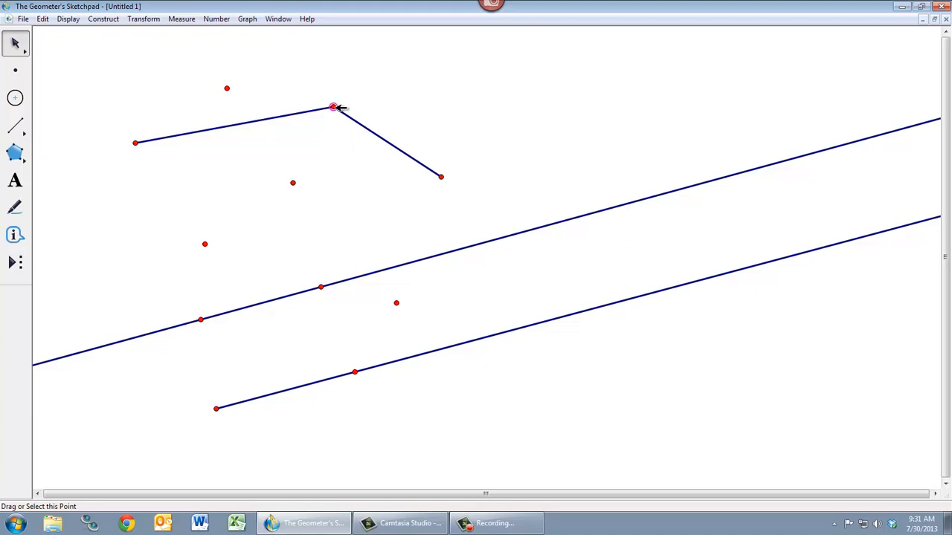
Reshape the angle by dragging the shared corner of the connected segments.
drag(333, 107, 288, 110)
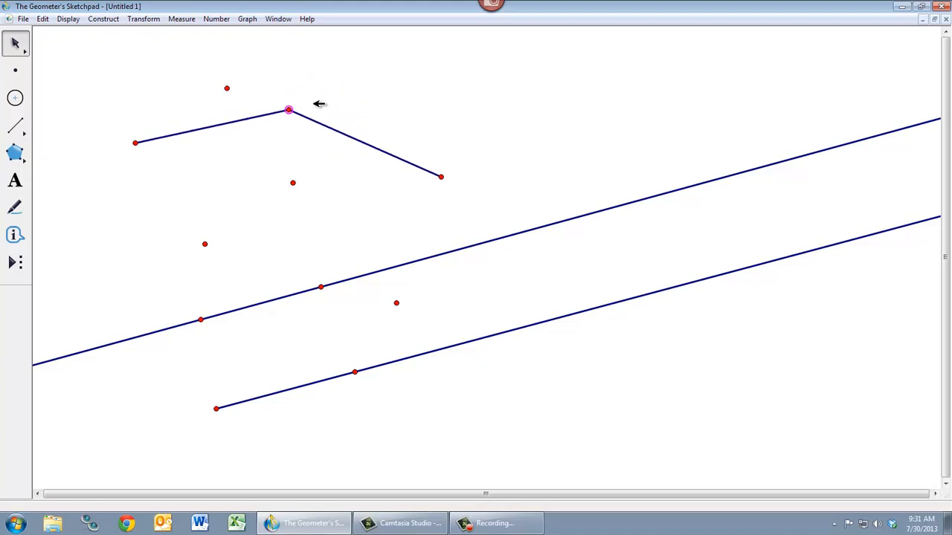
drag(288, 110, 329, 92)
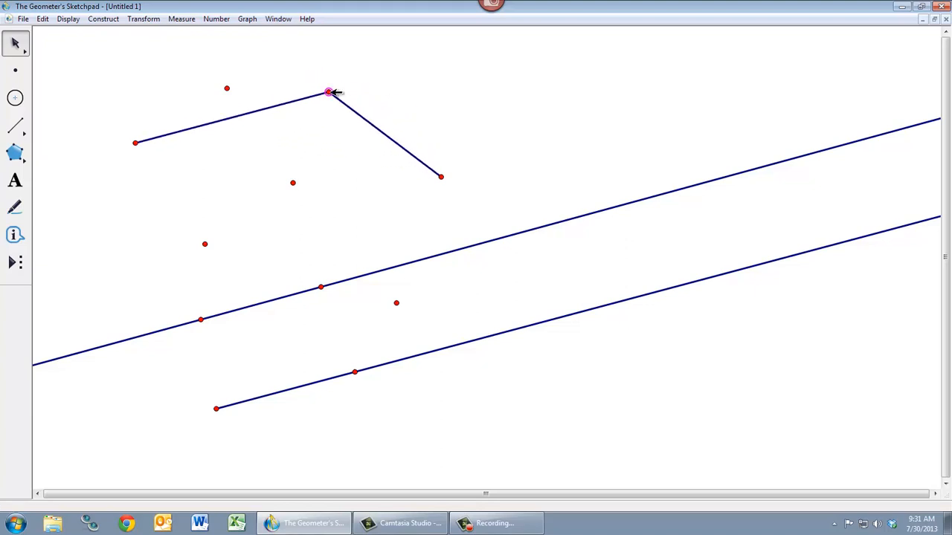
click(327, 92)
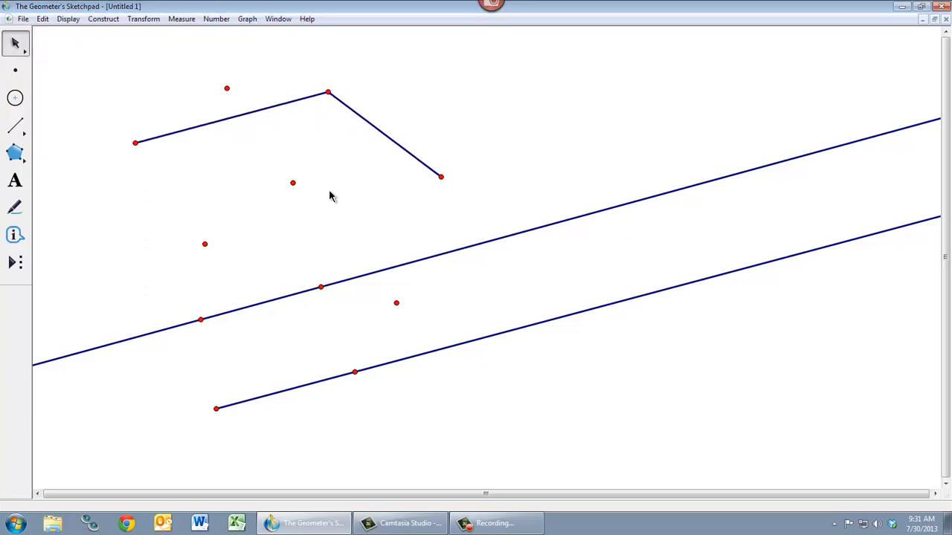
Join the lower segment pair's ends, nudge the shared end, then pull them slightly apart.
click(15, 124)
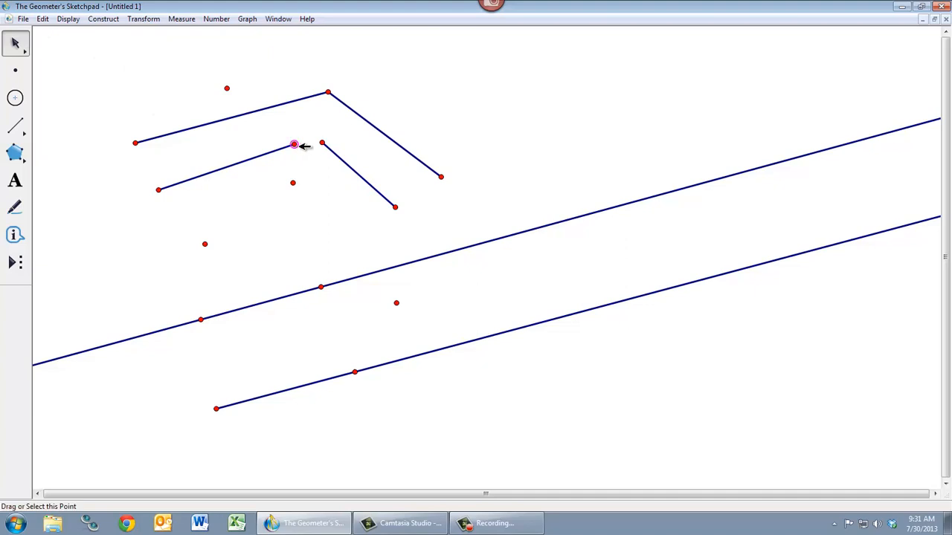
drag(294, 143, 321, 143)
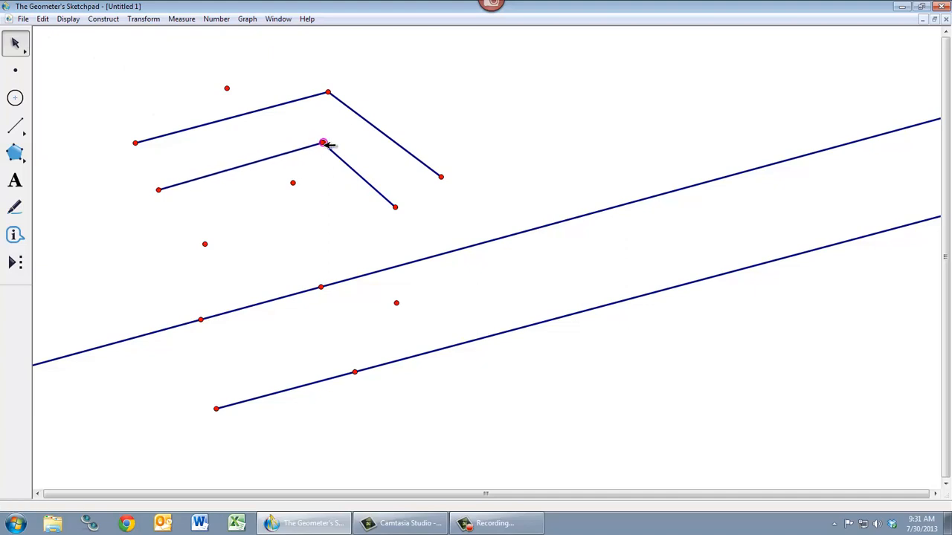
click(321, 142)
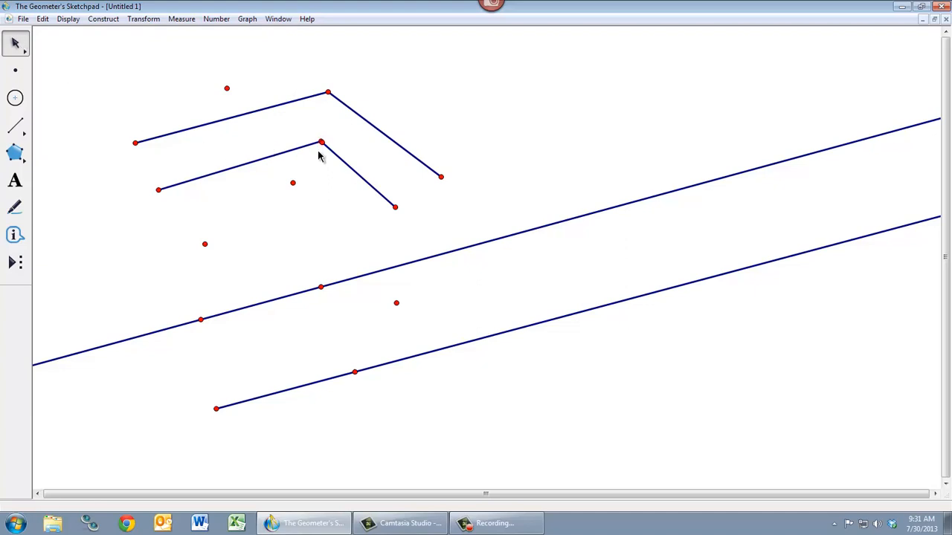
drag(320, 142, 332, 117)
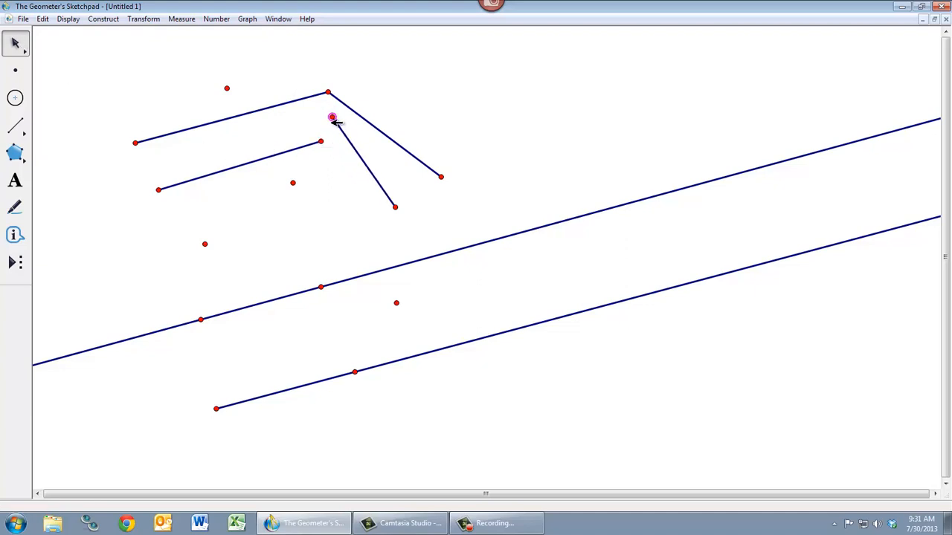
drag(333, 117, 326, 138)
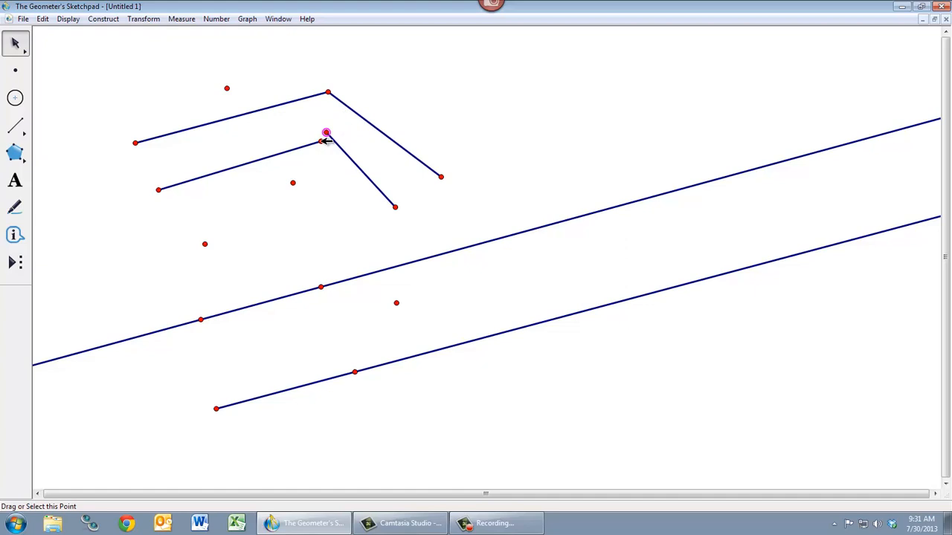
drag(325, 136, 311, 137)
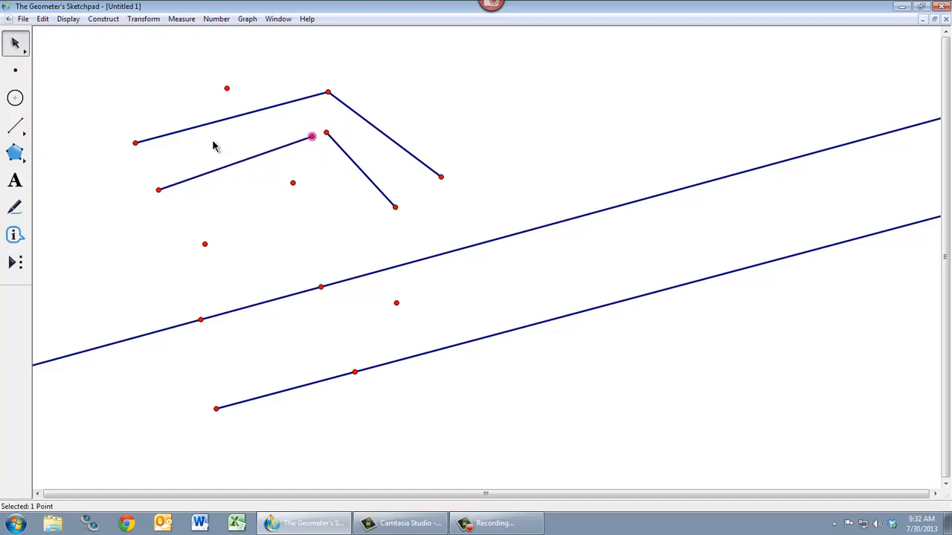
mouse_move(156, 261)
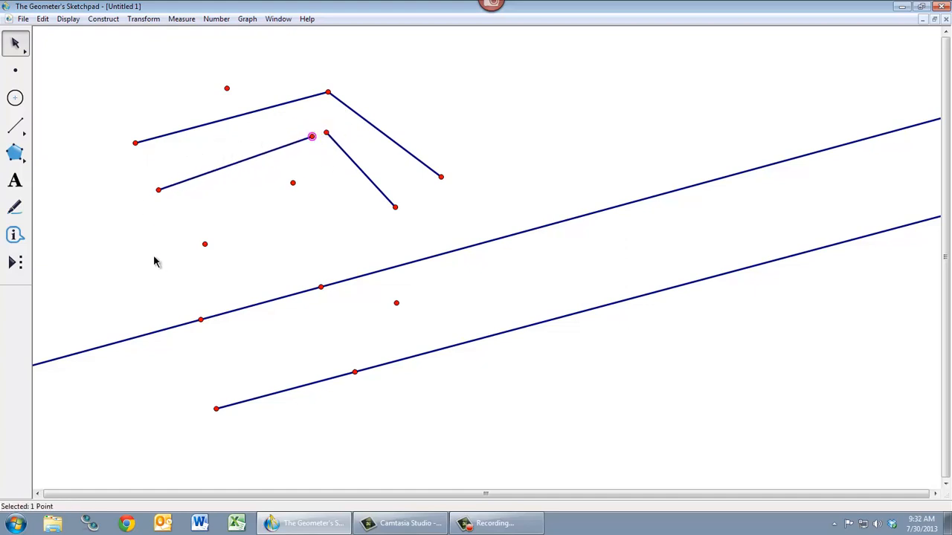
drag(156, 260, 428, 413)
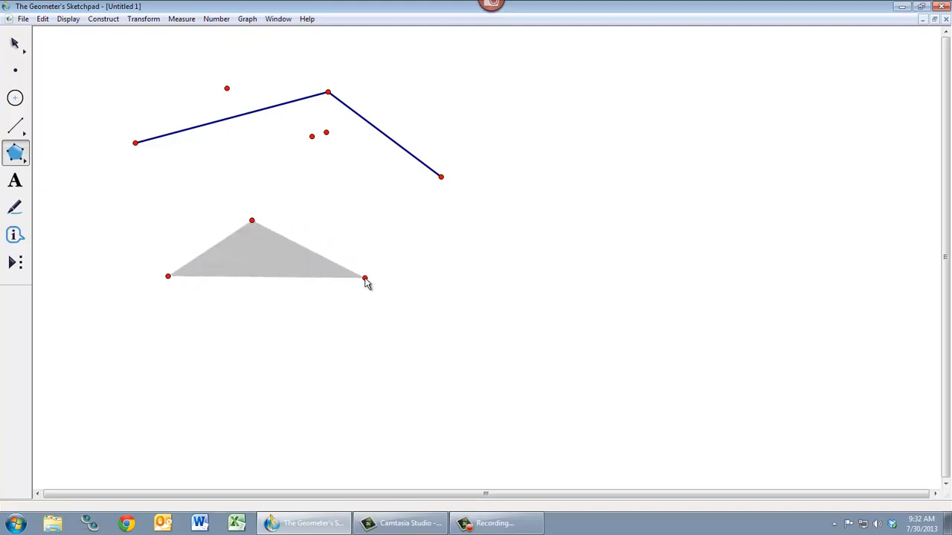
Grow the grey filled triangle into a pentagon by placing fourth and fifth corners.
drag(365, 279, 351, 258)
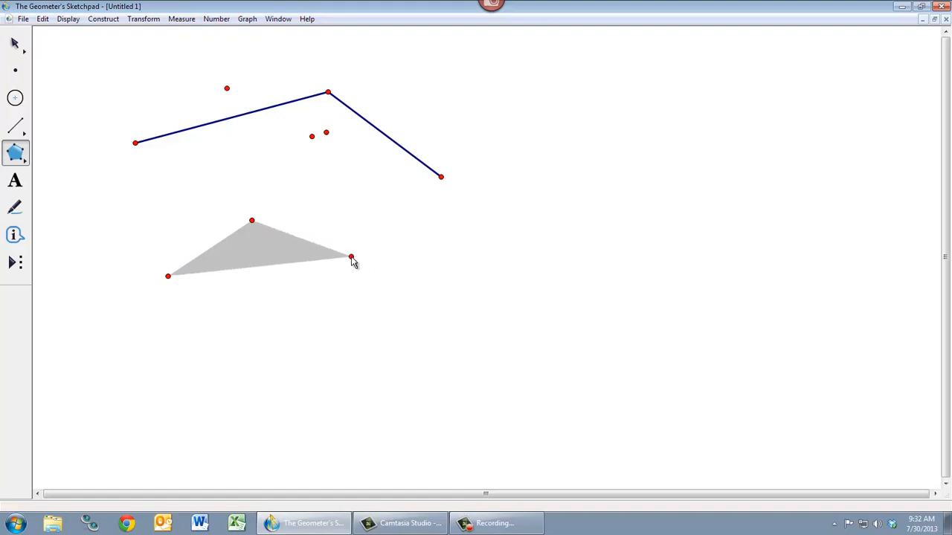
drag(351, 259, 326, 339)
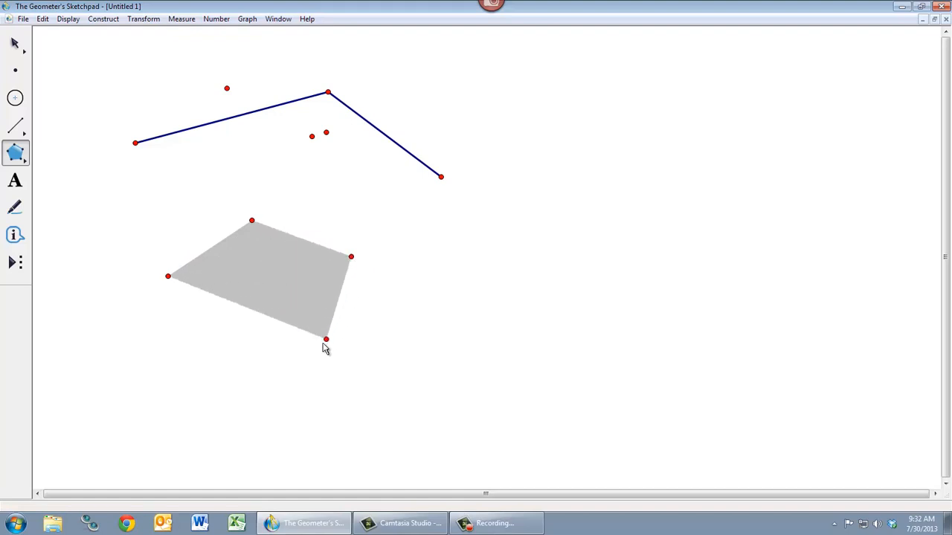
drag(325, 339, 307, 363)
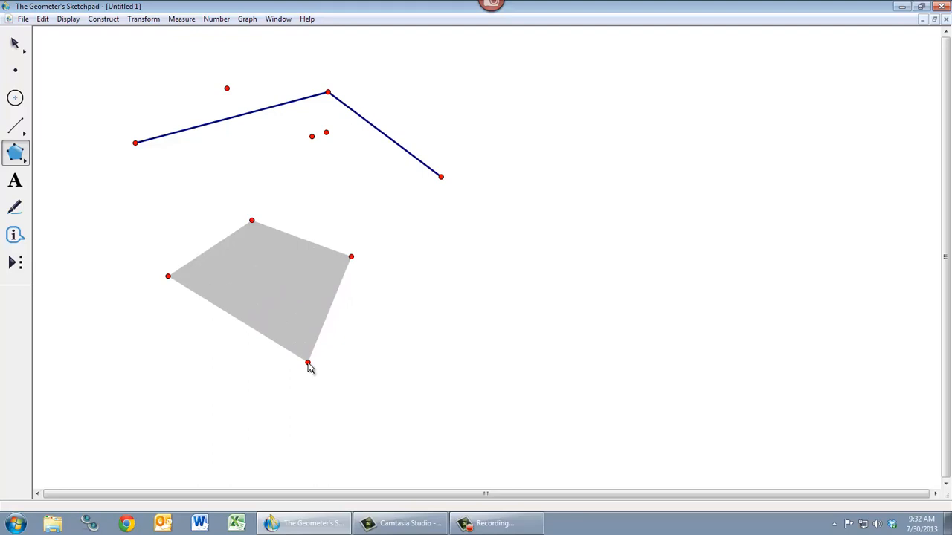
drag(307, 363, 205, 366)
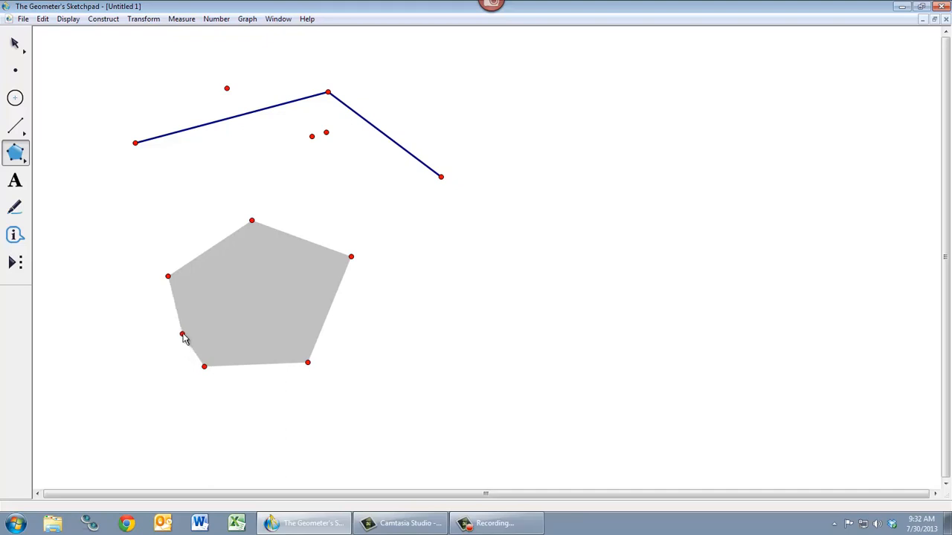
mouse_move(166, 281)
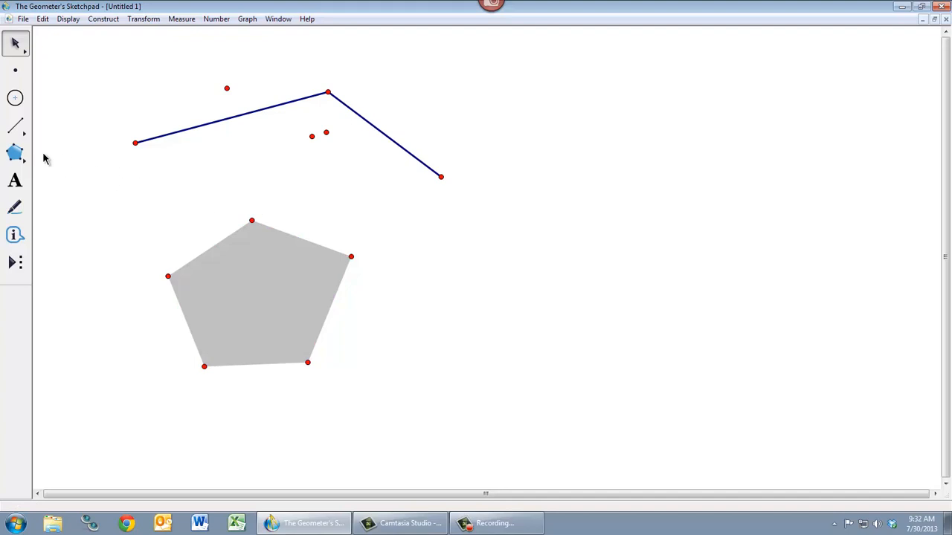
Create a caption reading "Therefore the triangle is equilateral." right of the segments.
click(15, 151)
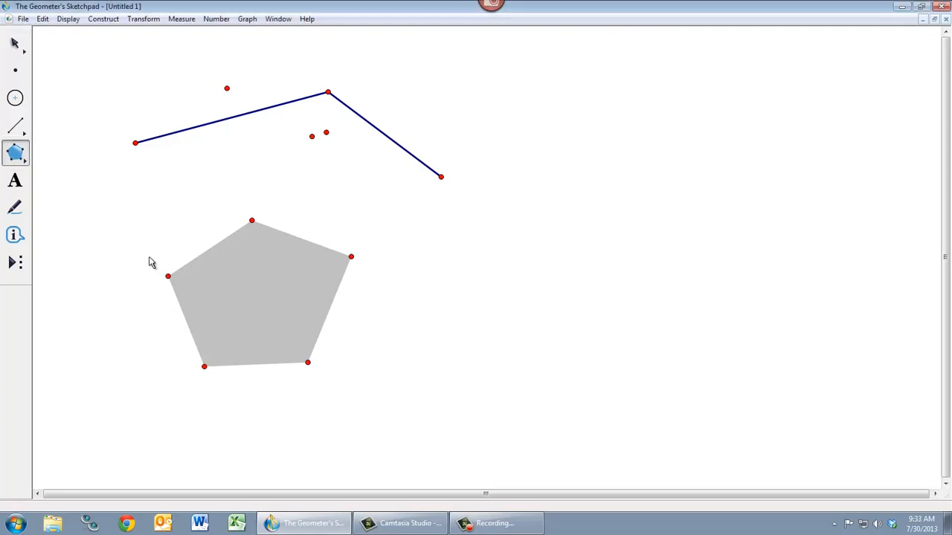
click(15, 180)
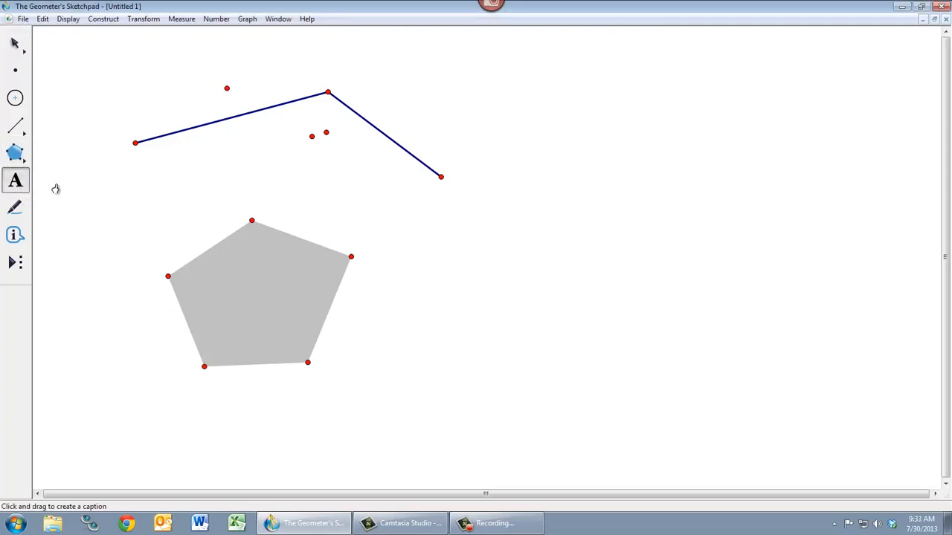
mouse_move(16, 182)
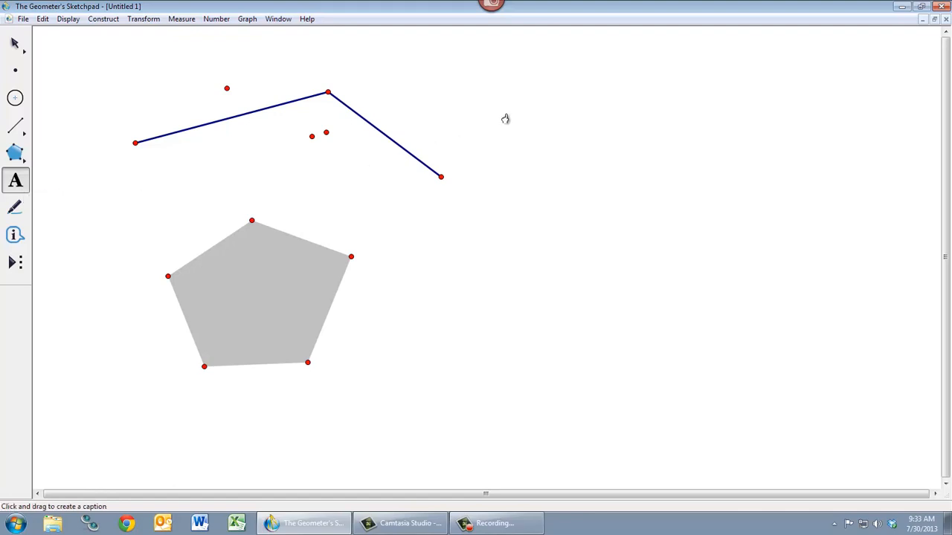
mouse_move(482, 101)
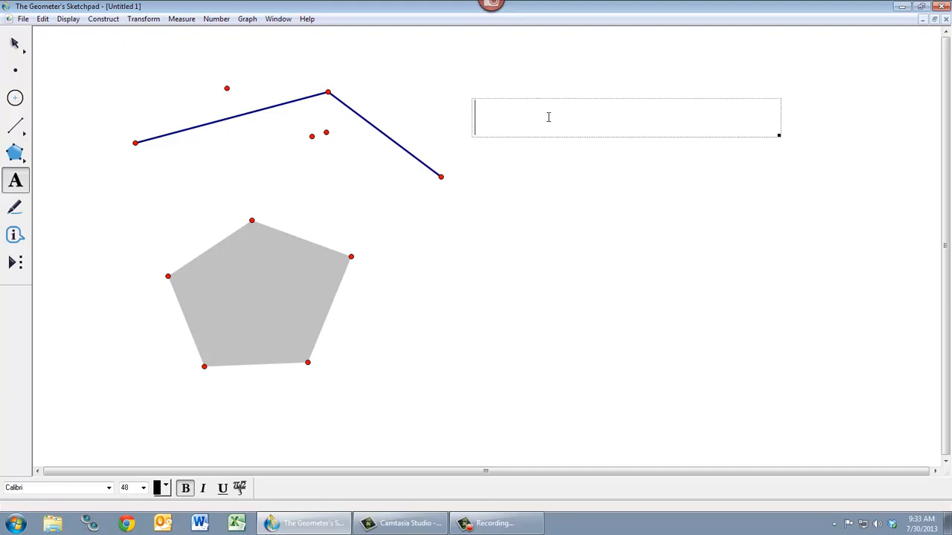
text(Therefore the triangle is equi)
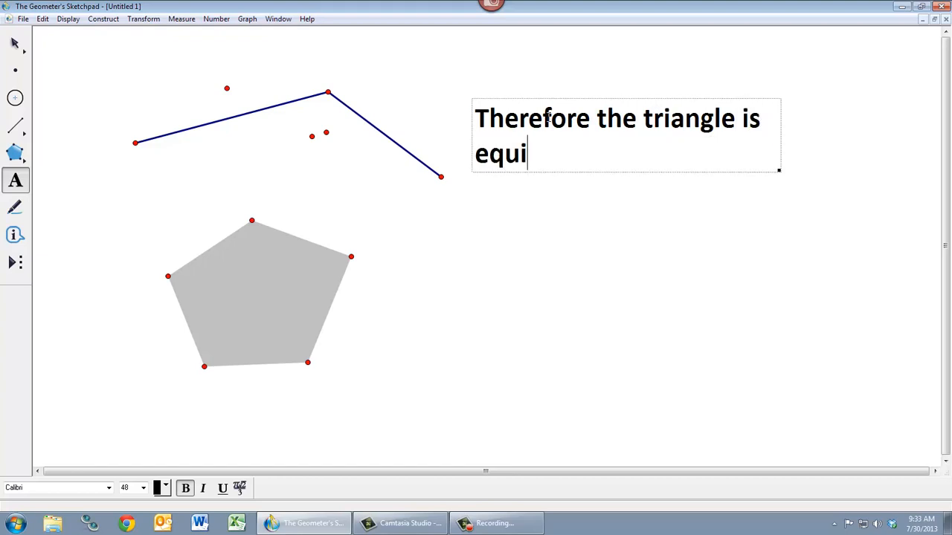
text(later)
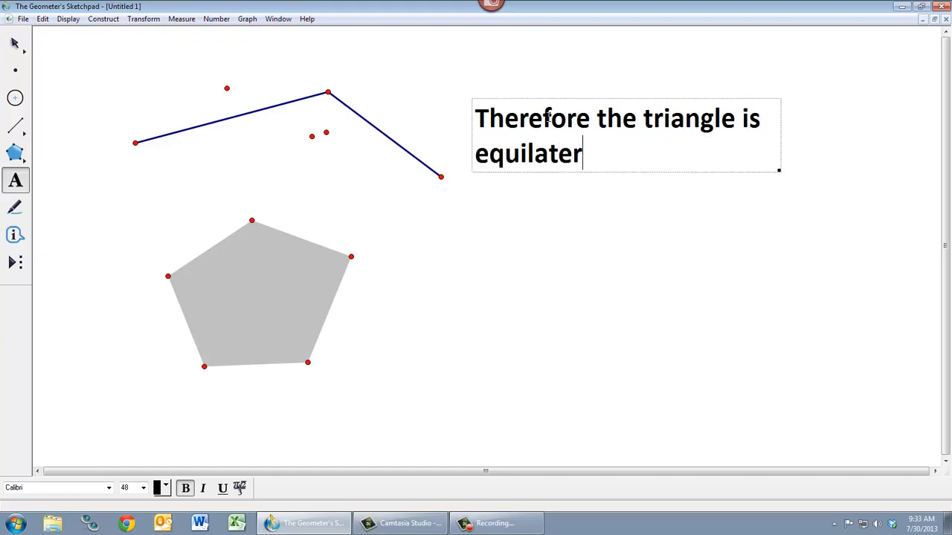
text(al.)
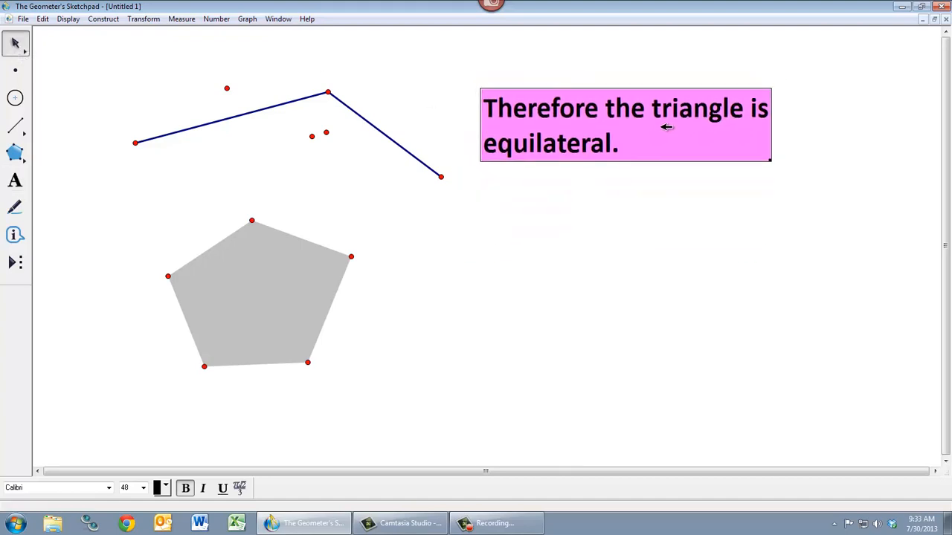
Toggle the caption's bold and italic styles, ending bold and upright.
click(625, 126)
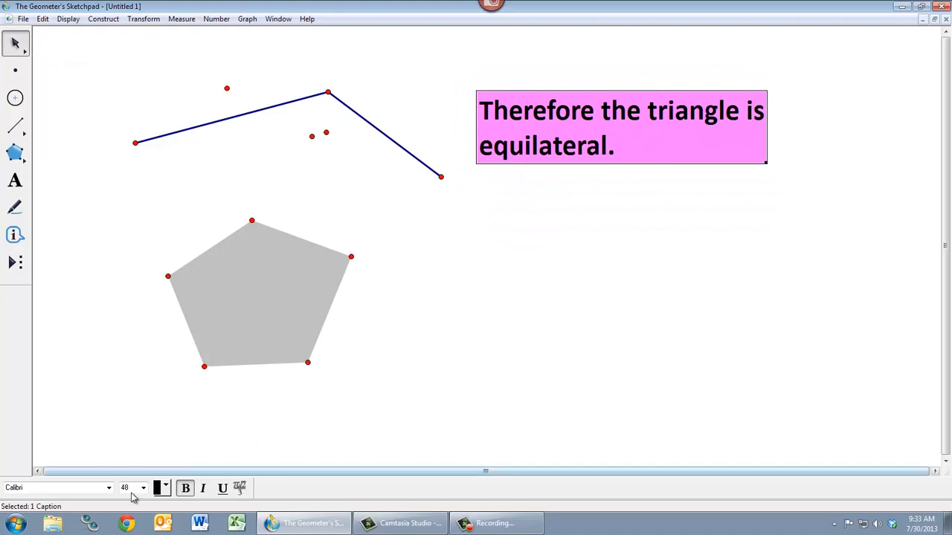
click(184, 488)
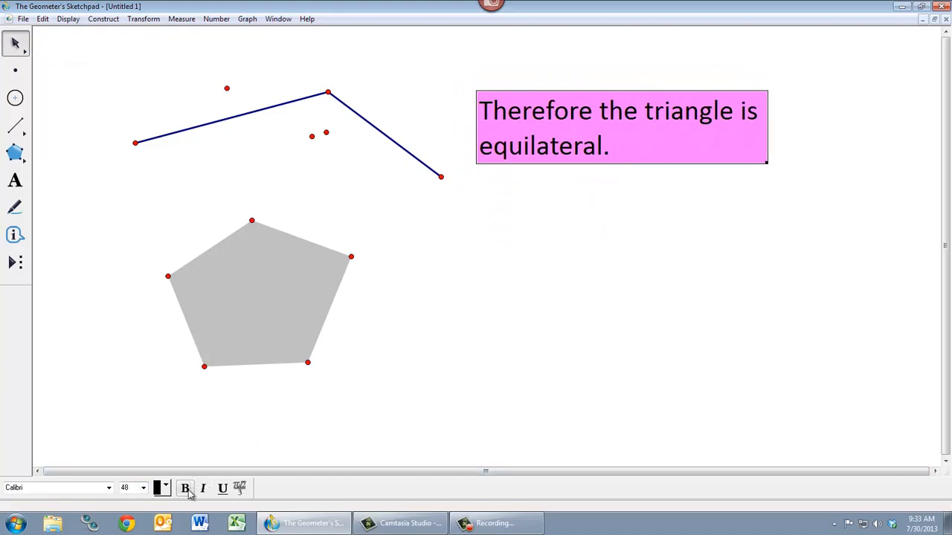
click(202, 488)
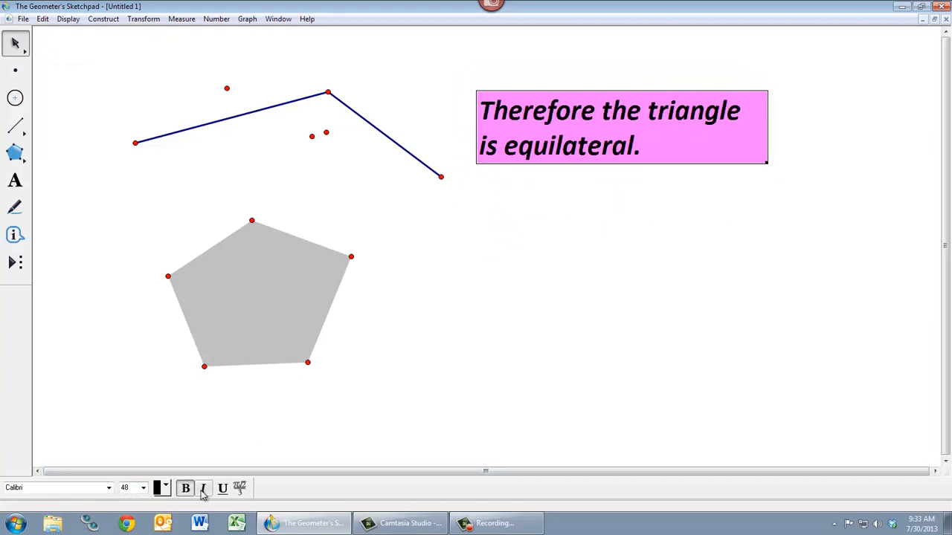
click(202, 488)
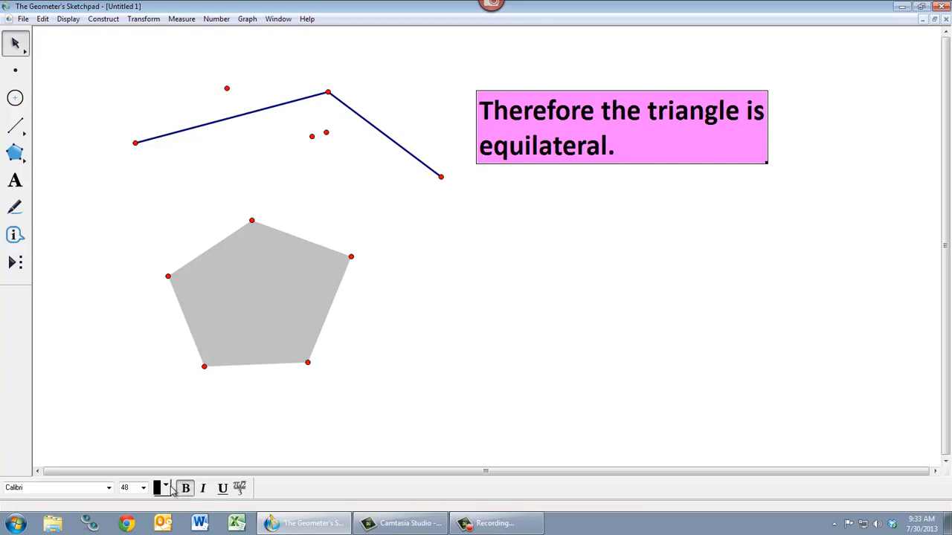
Colour the caption's text red from the Text toolbar palette.
click(166, 488)
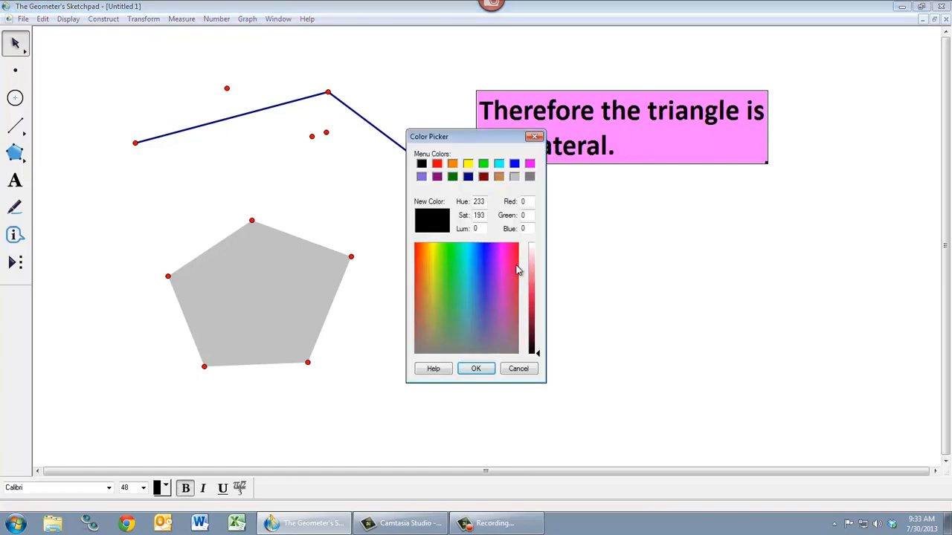
click(476, 369)
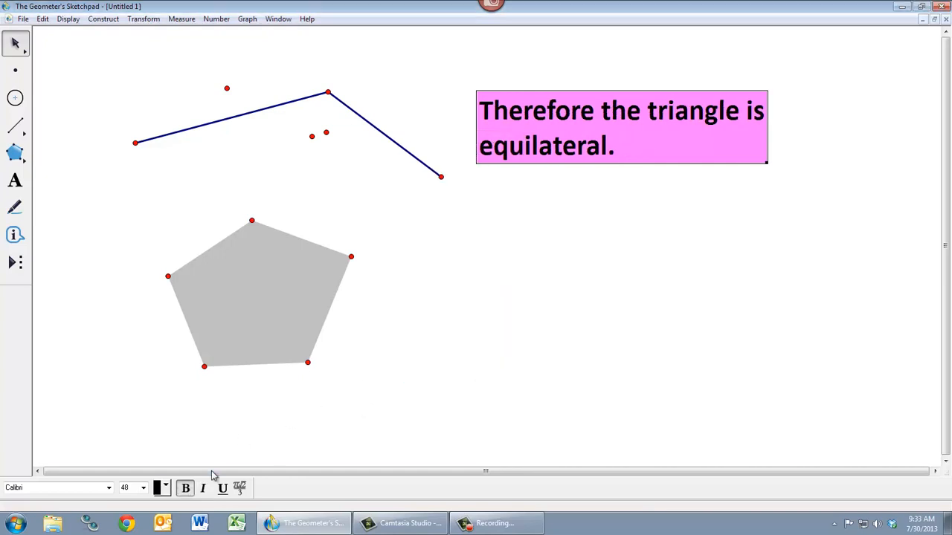
click(161, 488)
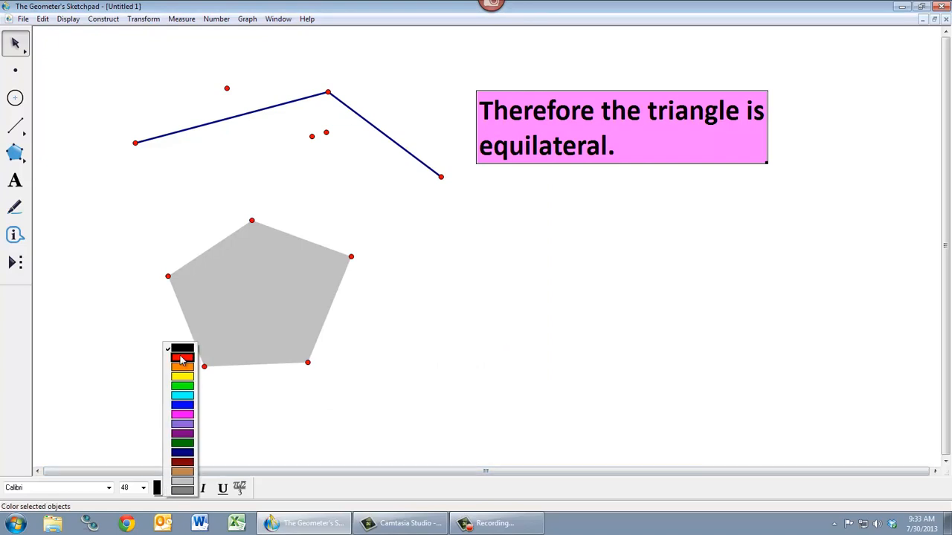
click(182, 358)
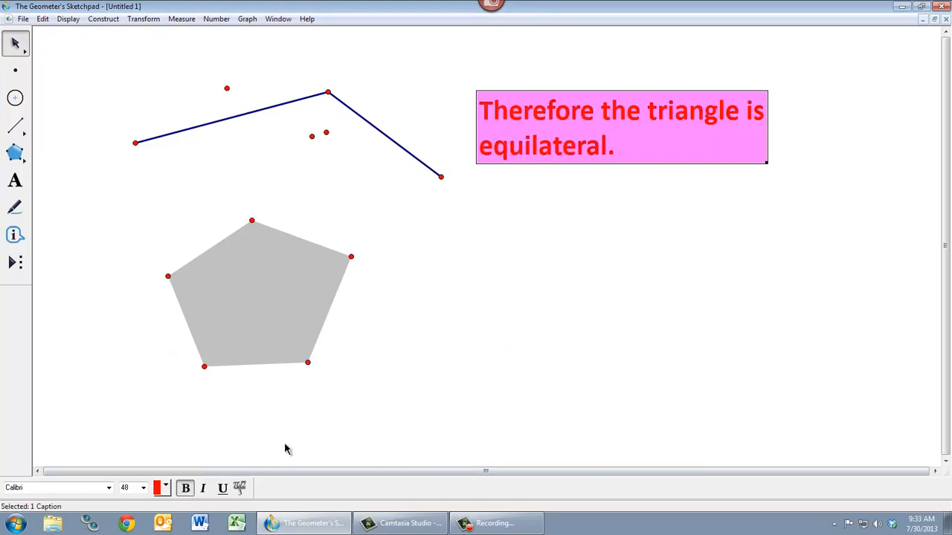
Set the caption to 72-point Cooper Black, then deselect it.
click(143, 488)
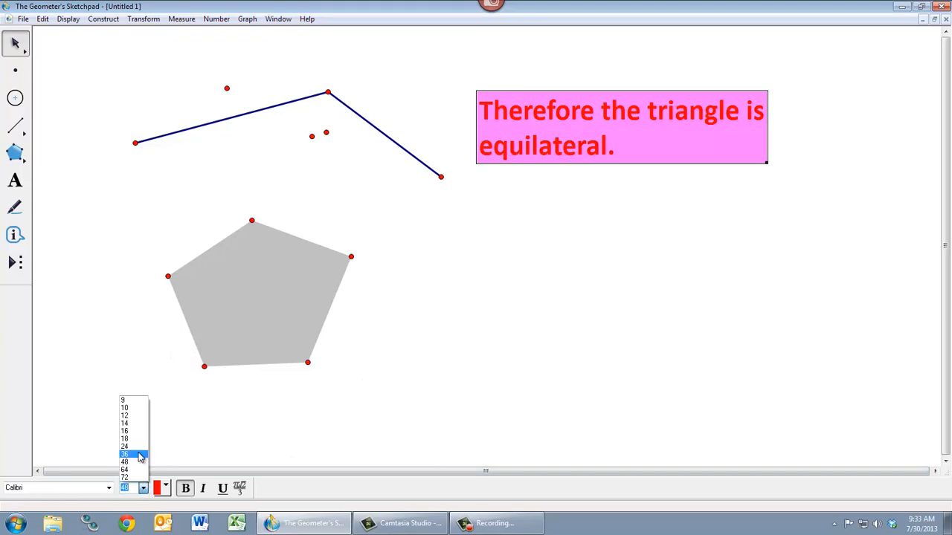
click(125, 455)
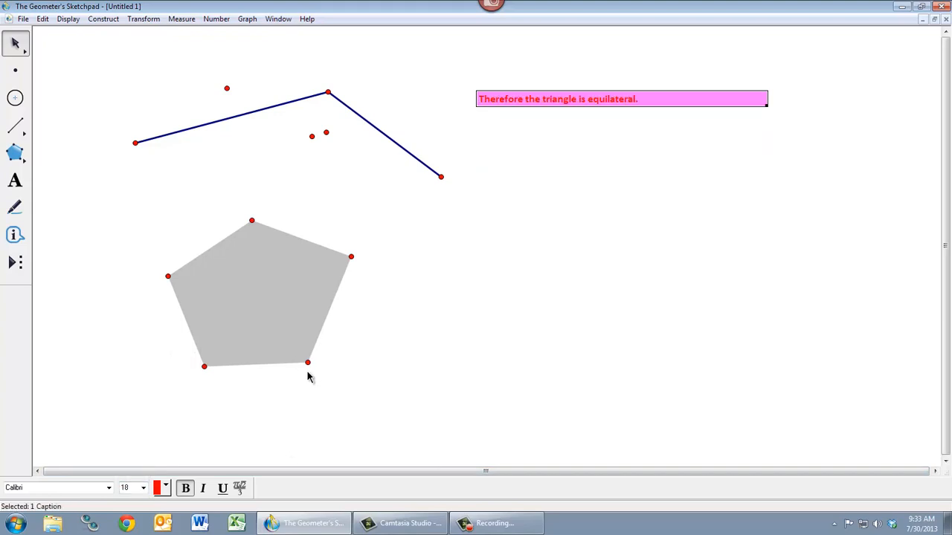
click(125, 488)
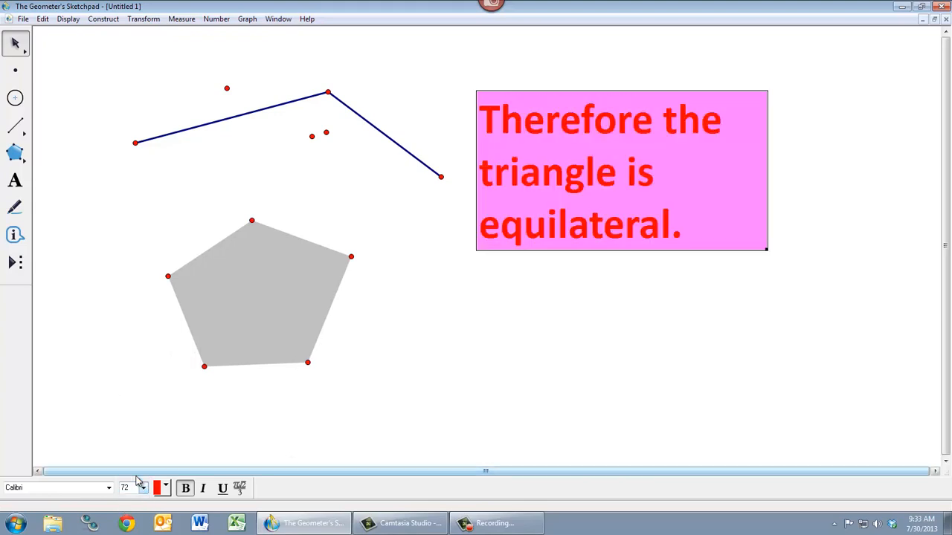
mouse_move(217, 199)
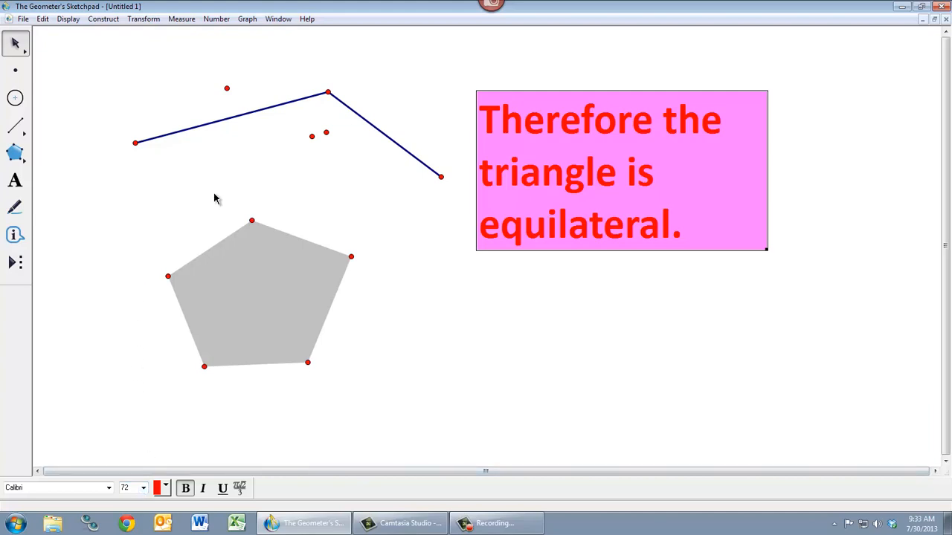
click(107, 488)
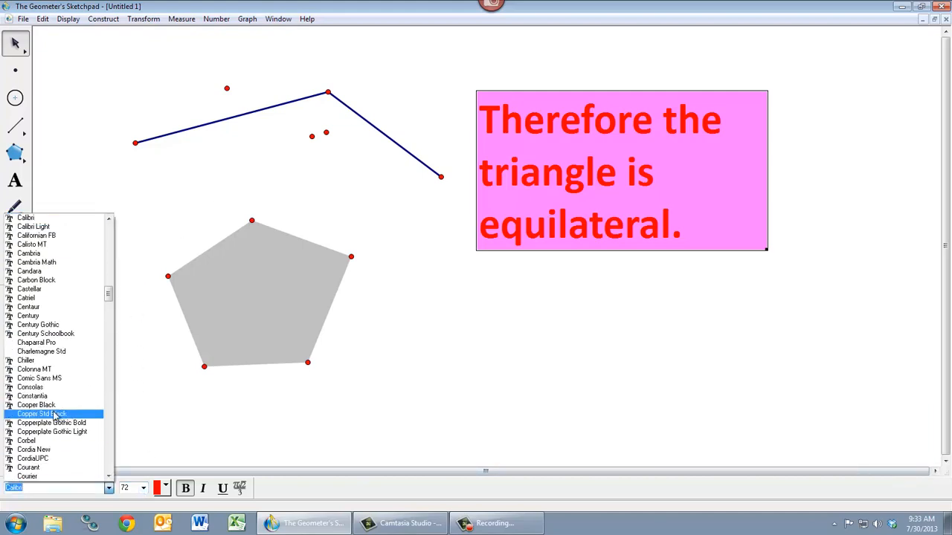
click(36, 404)
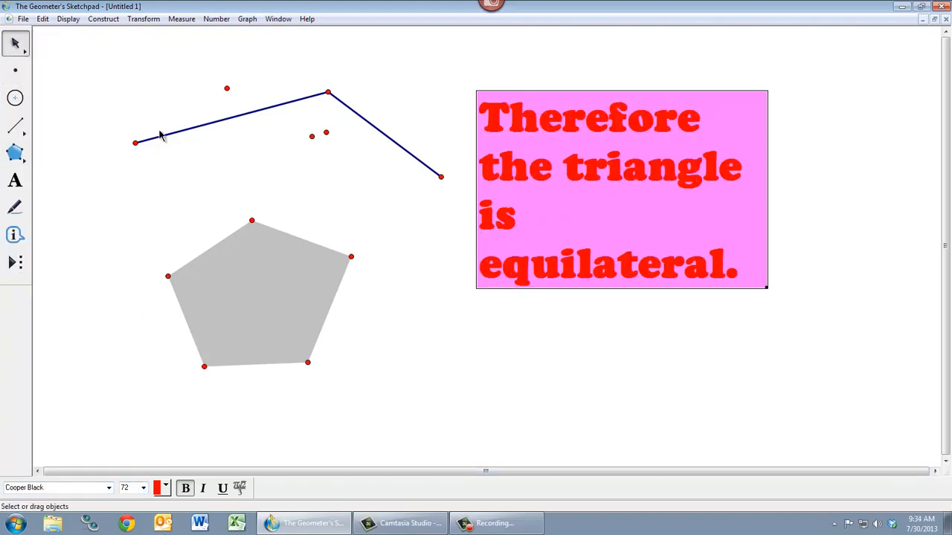
click(372, 232)
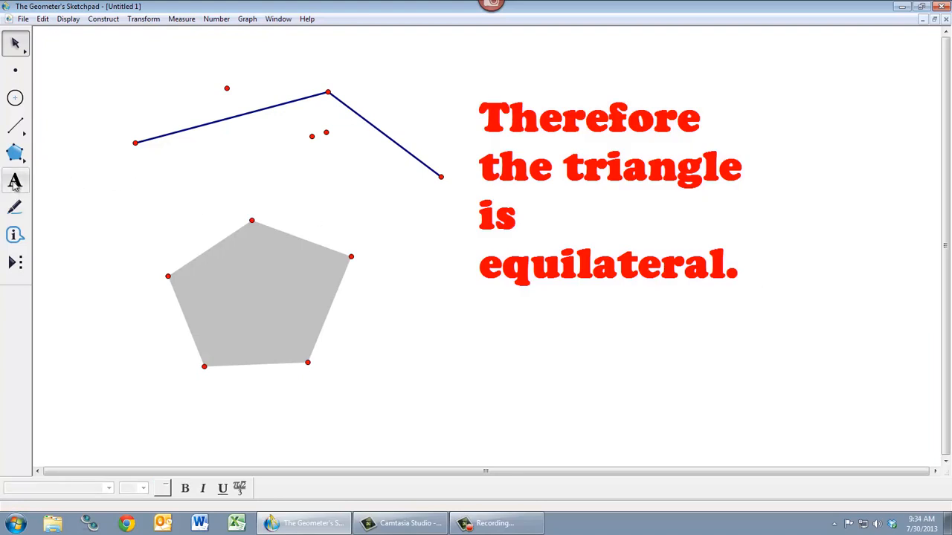
Reveal label A on the bent path's far-left endpoint with the Text tool, then return to Arrow.
click(15, 181)
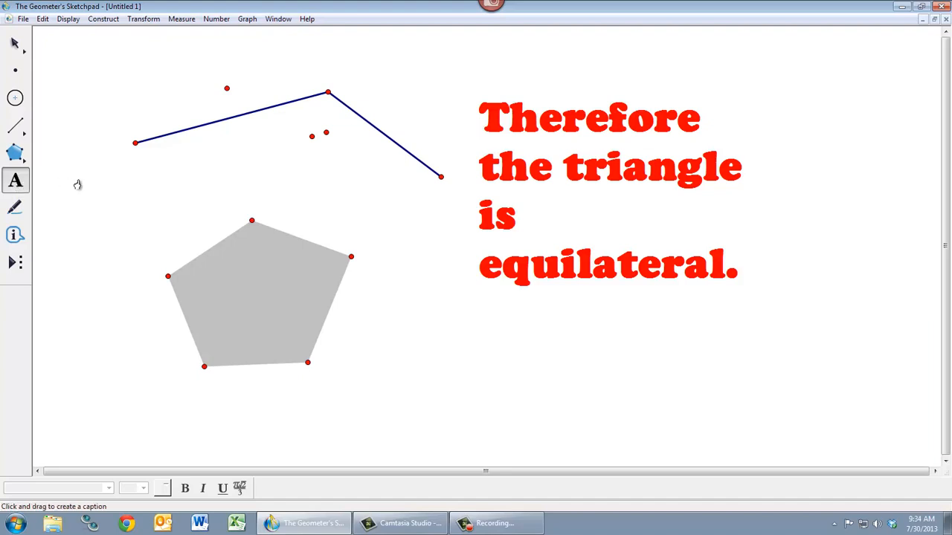
mouse_move(155, 223)
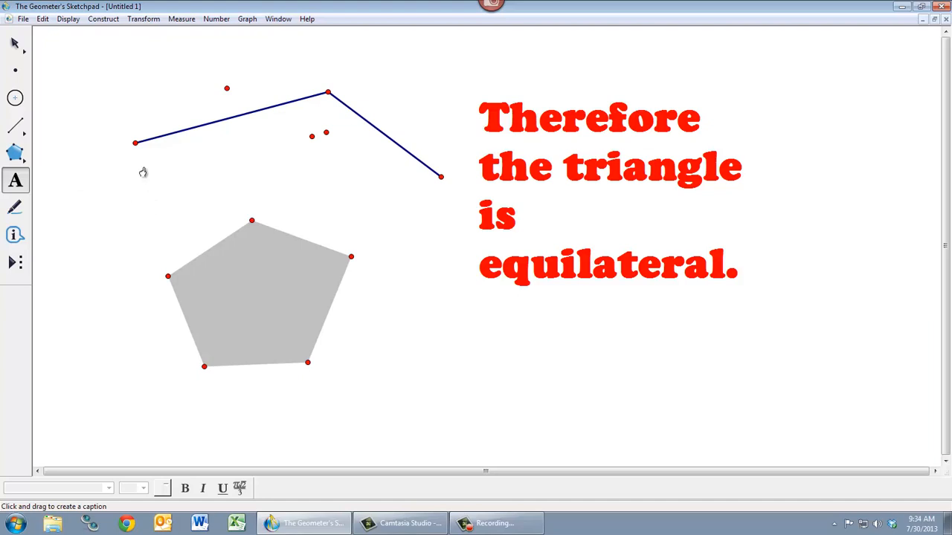
mouse_move(134, 142)
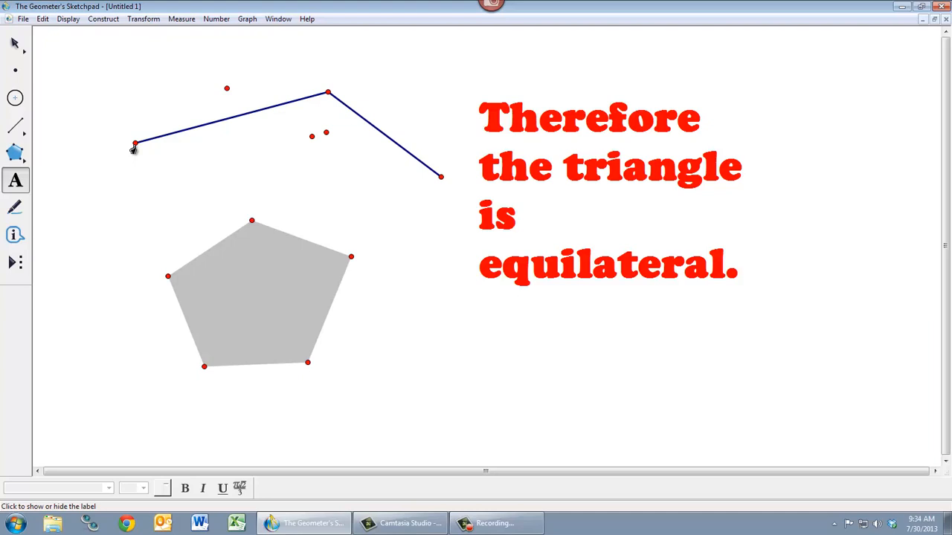
click(134, 144)
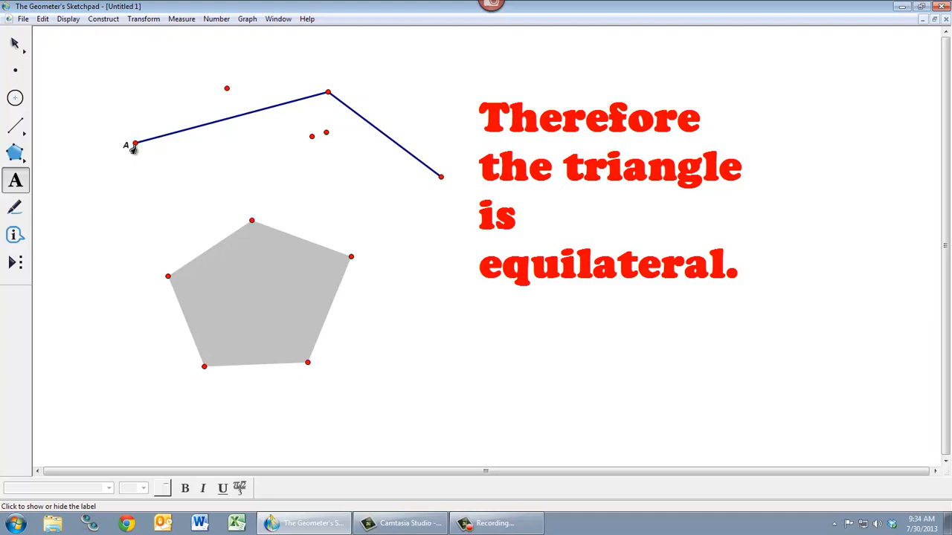
mouse_move(164, 191)
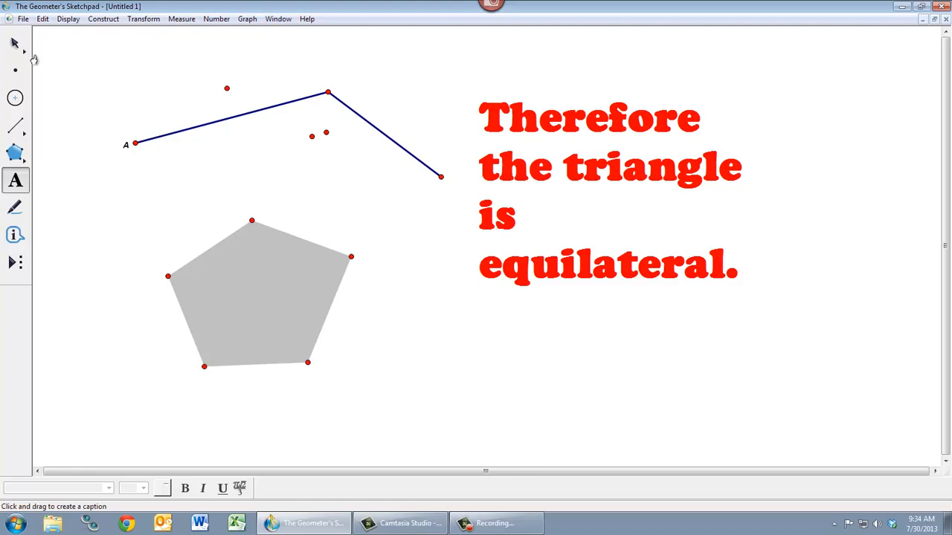
click(13, 42)
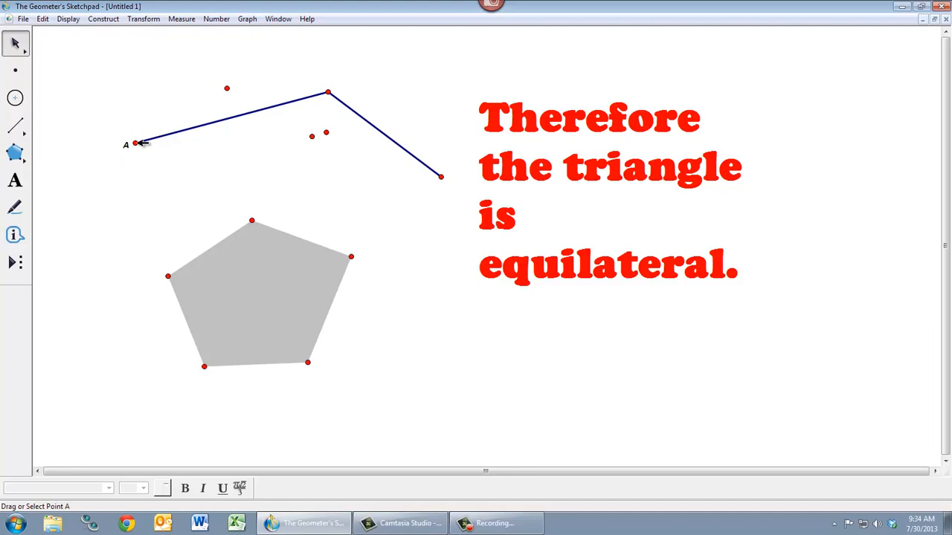
Enlarge point A's label from the Text toolbar size list, then deselect everything.
click(135, 143)
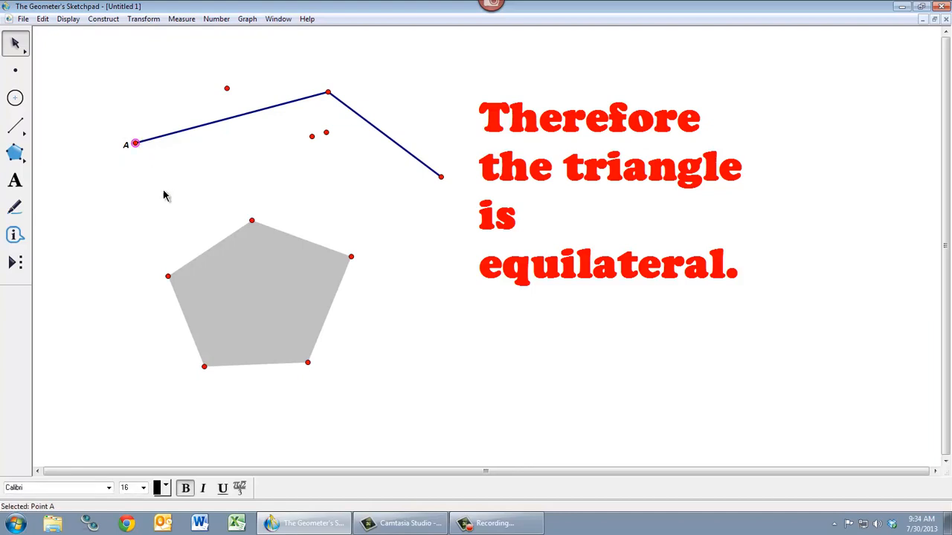
mouse_move(137, 355)
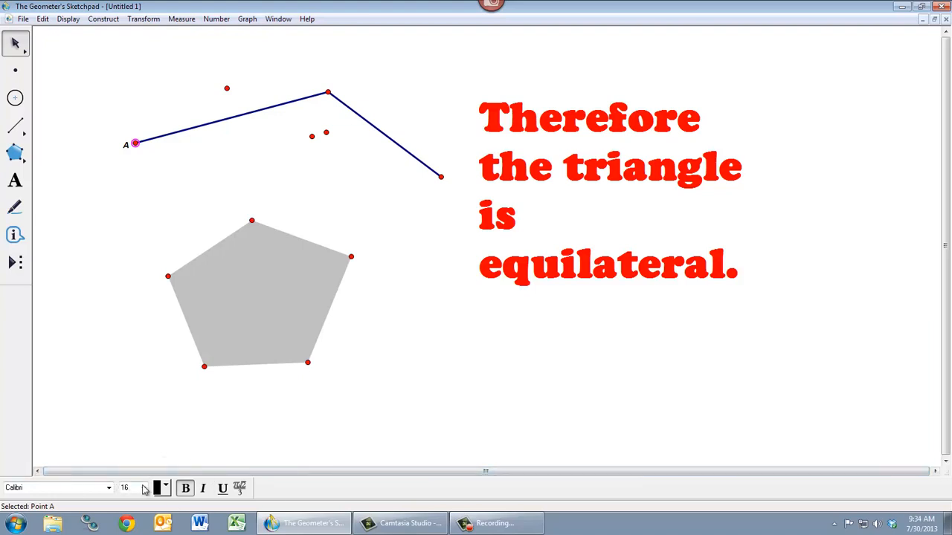
click(143, 488)
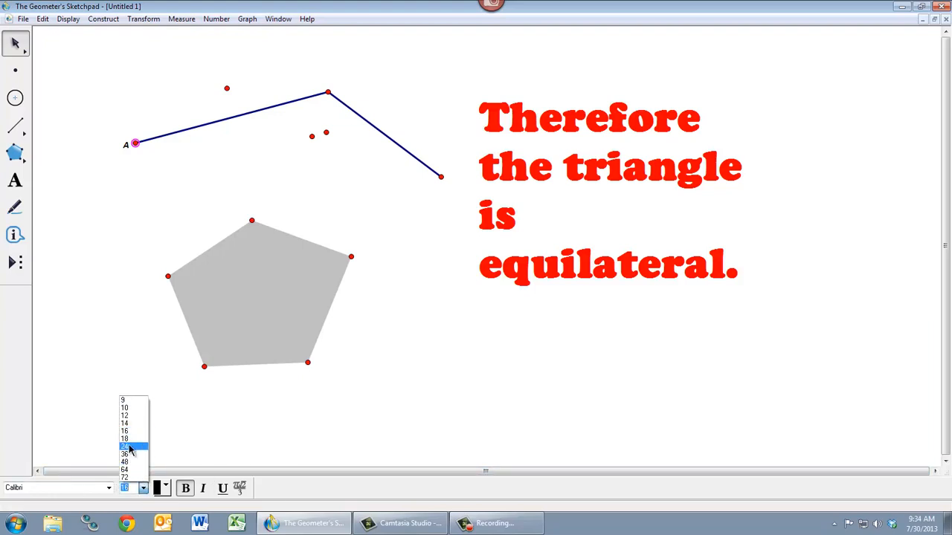
click(125, 460)
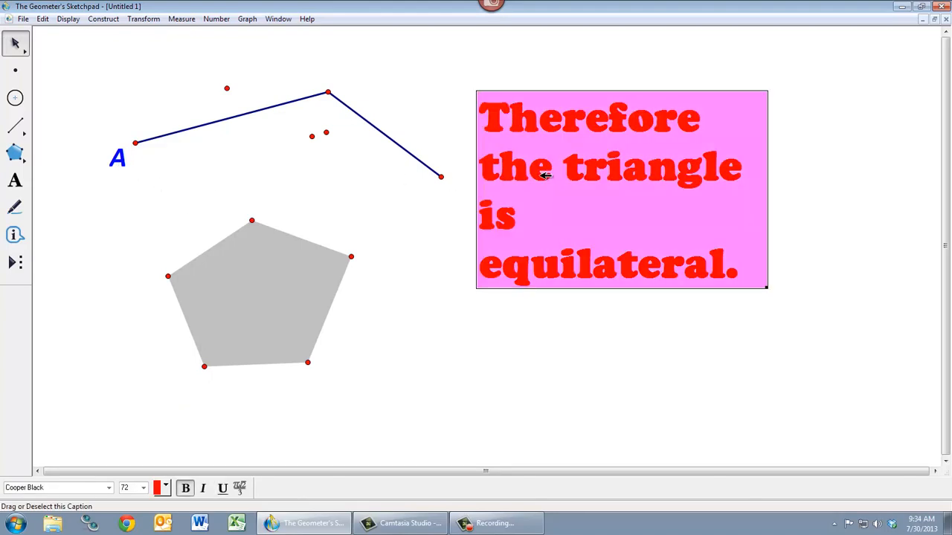
click(324, 185)
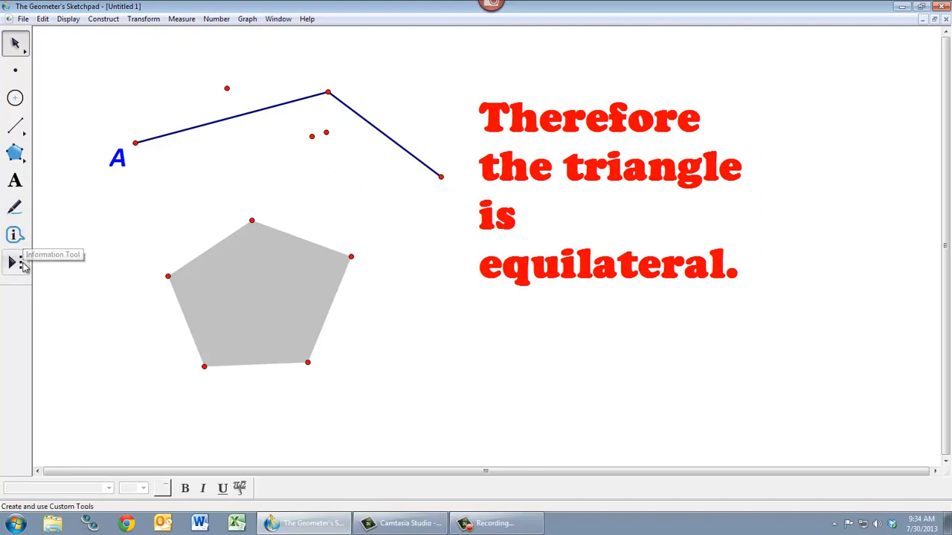
mouse_move(15, 206)
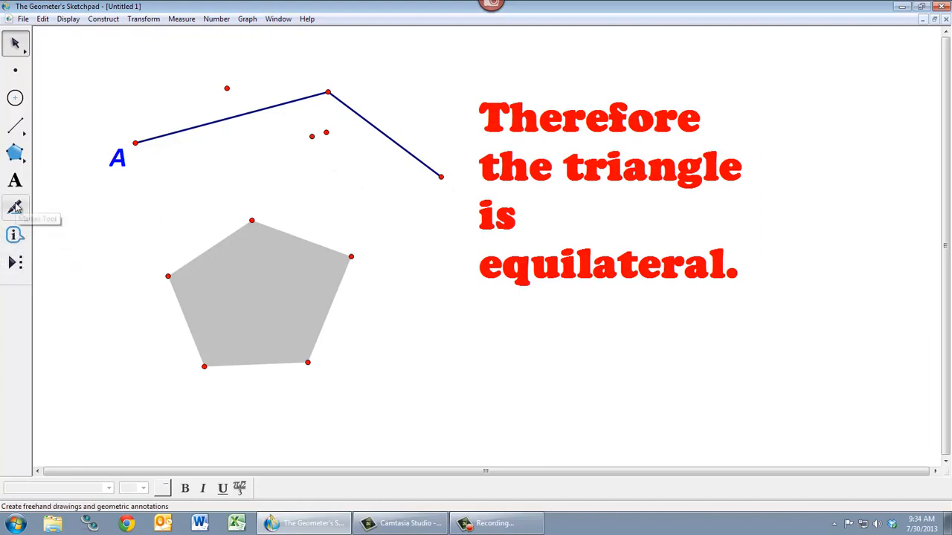
mouse_move(14, 207)
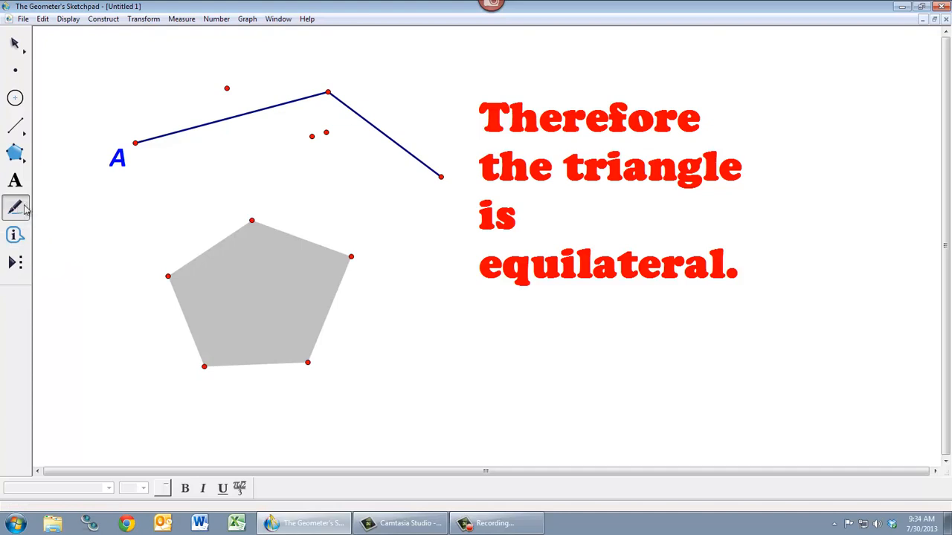
Scribble a red freehand Marker doodle below the caption, right of the pentagon.
click(15, 208)
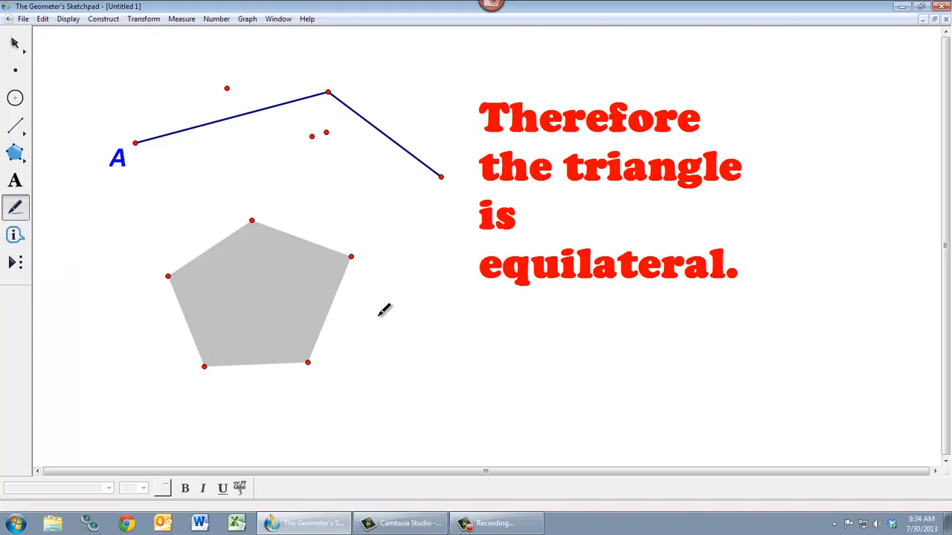
mouse_move(410, 357)
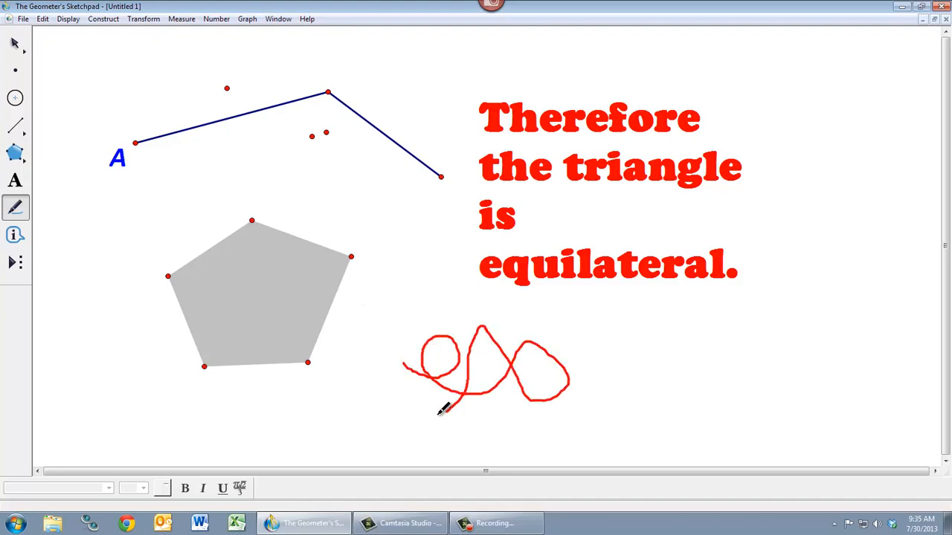
drag(443, 409, 487, 260)
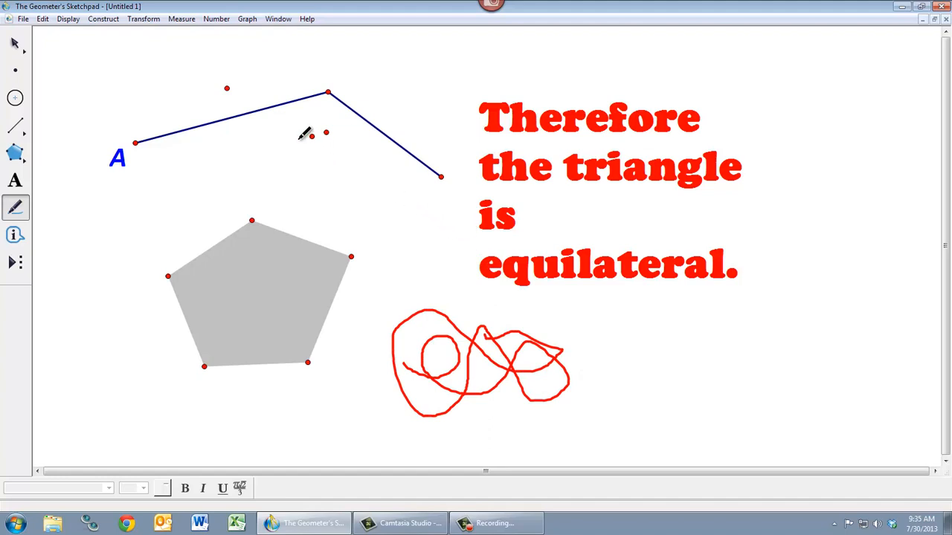
mouse_move(235, 122)
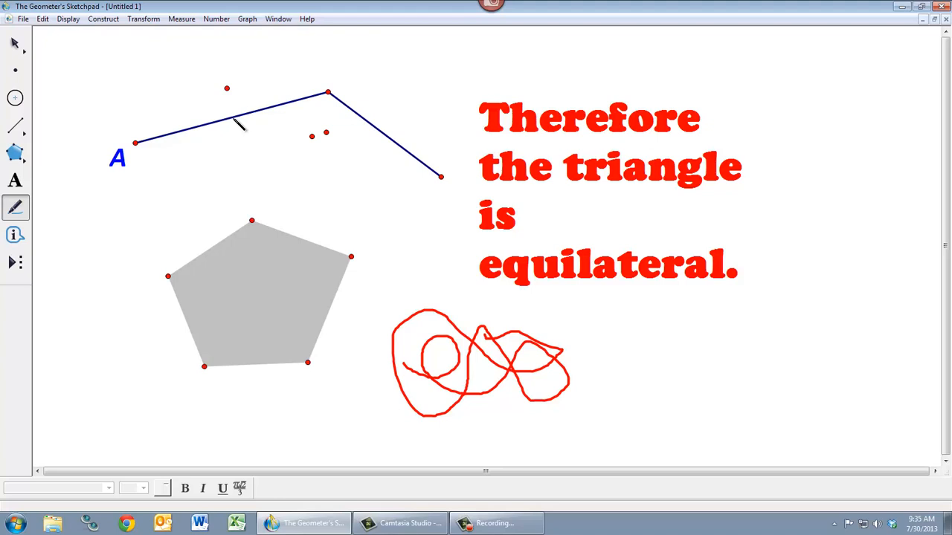
Select the tick mark on the left segment of the bent path.
click(232, 119)
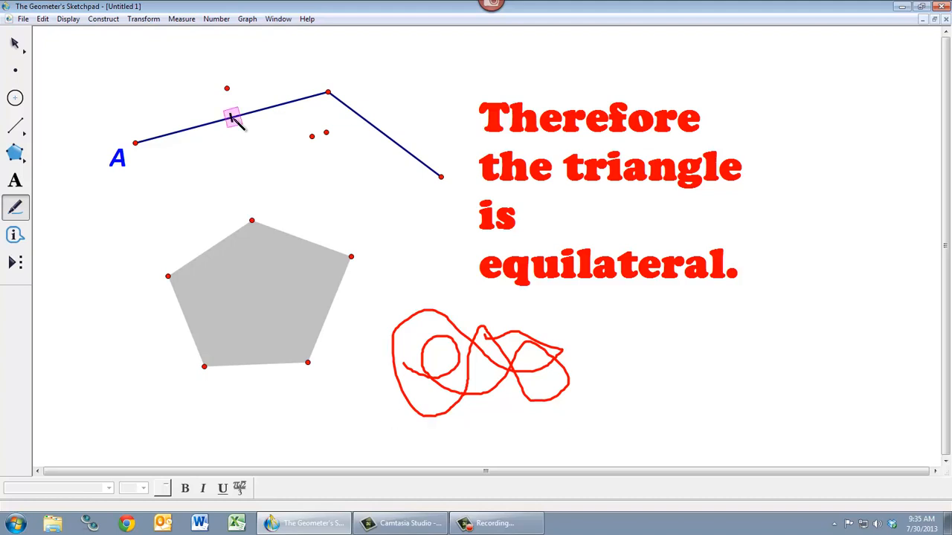
mouse_move(281, 156)
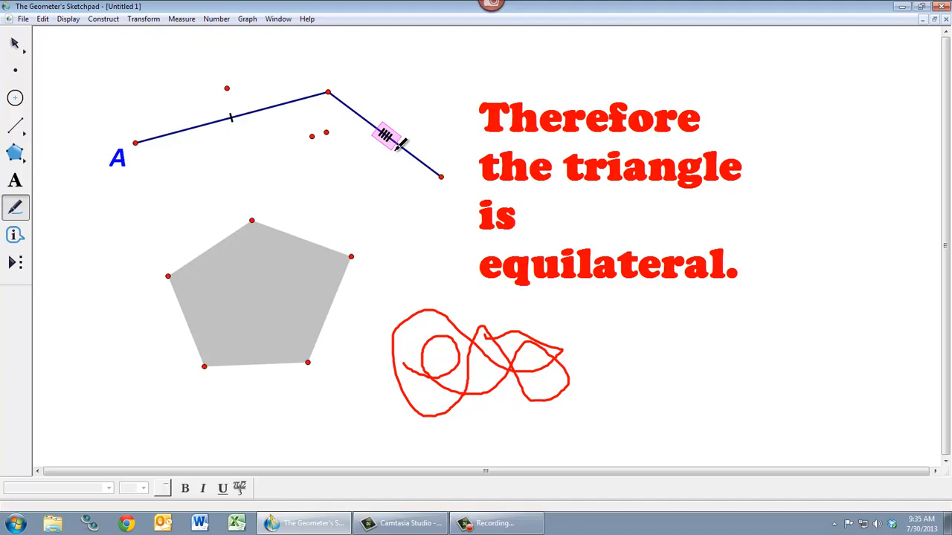
mouse_move(413, 156)
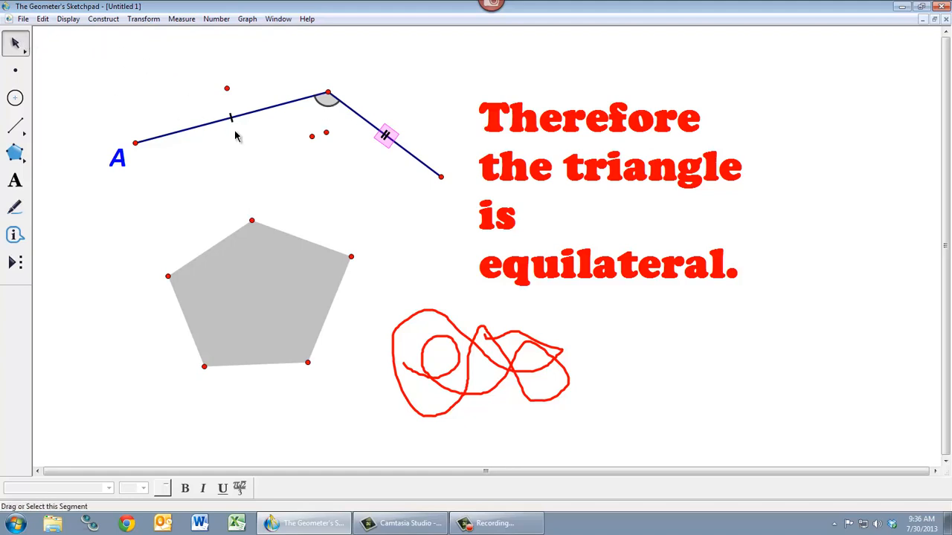
Drag the shared vertex of the two segments upward and rightward so the marks follow.
drag(327, 97, 359, 75)
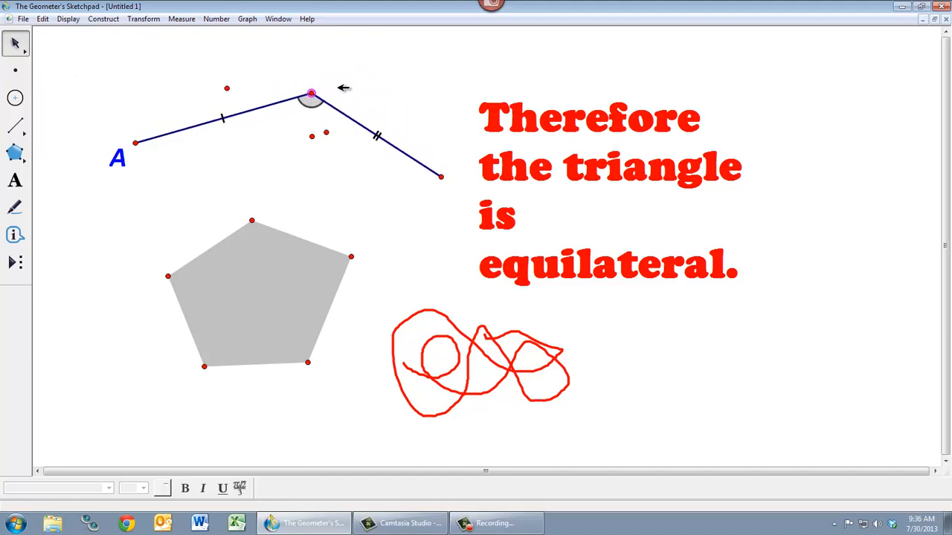
drag(310, 95, 350, 68)
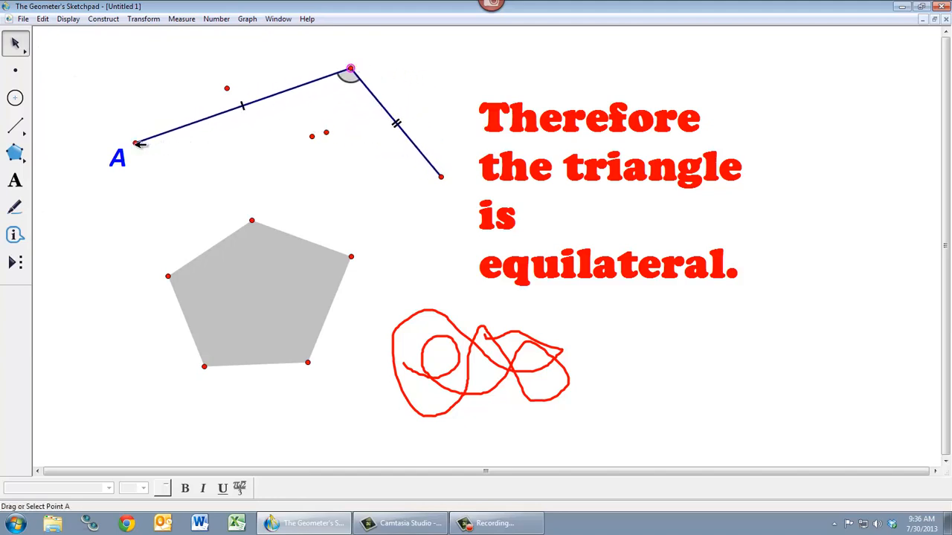